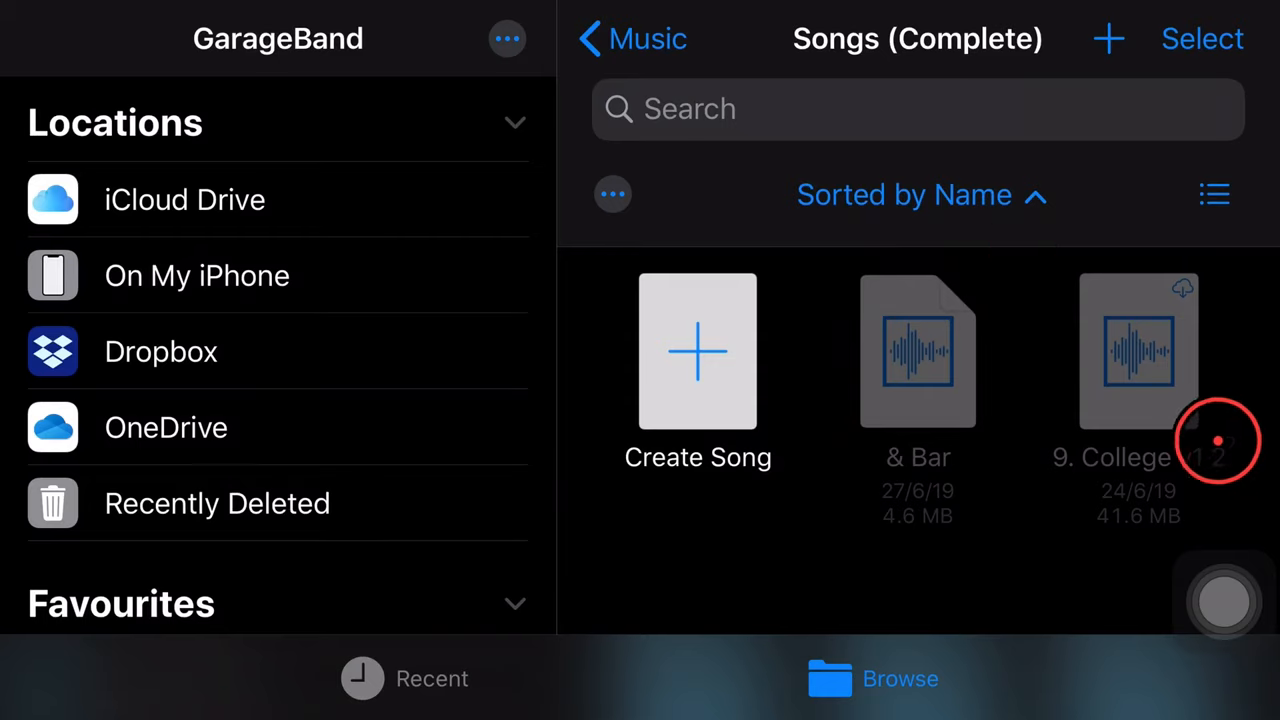
mouse_move(1012, 510)
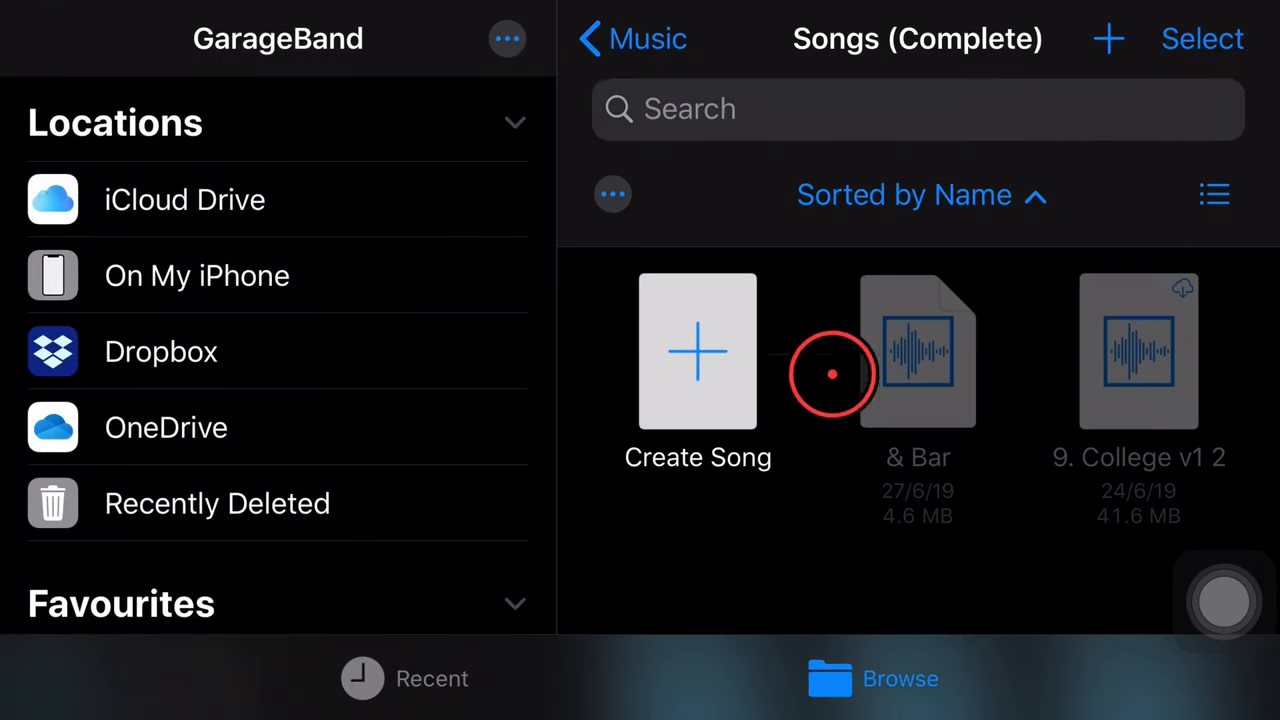
Browse the GarageBand for iOS folder on the iPhone and preview the '& Bar' audio file.
click(196, 276)
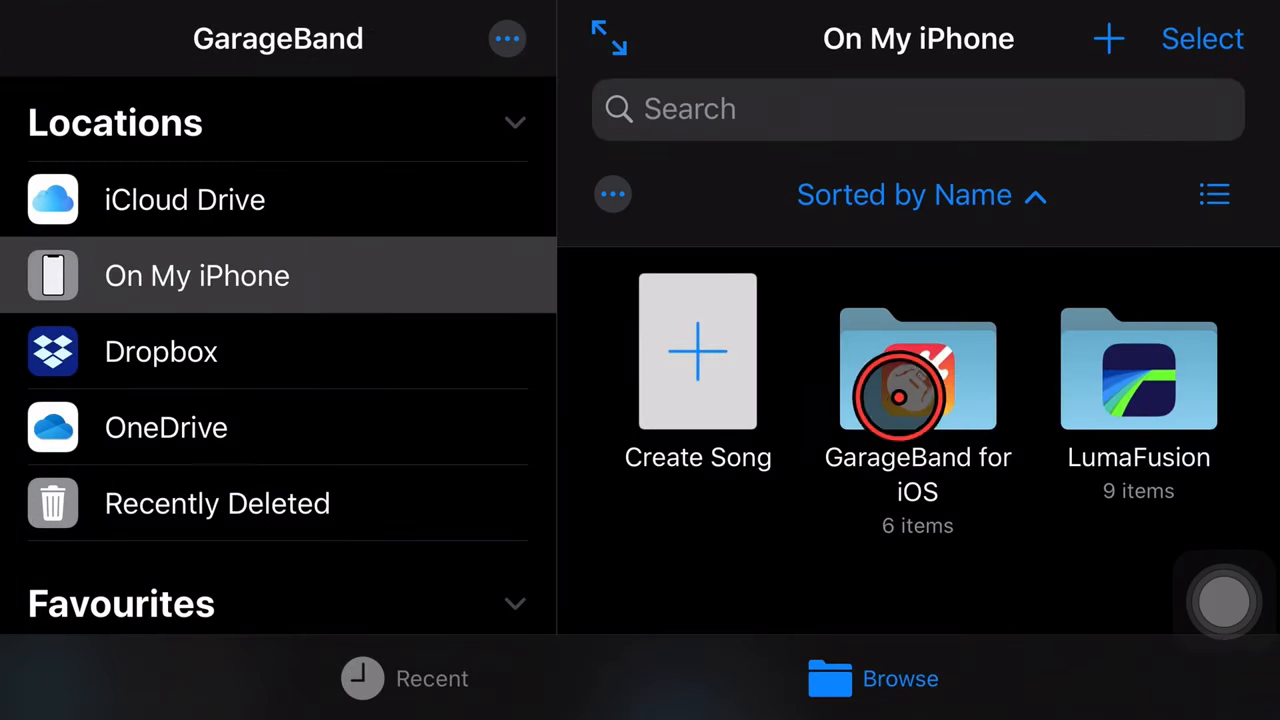
double_click(916, 370)
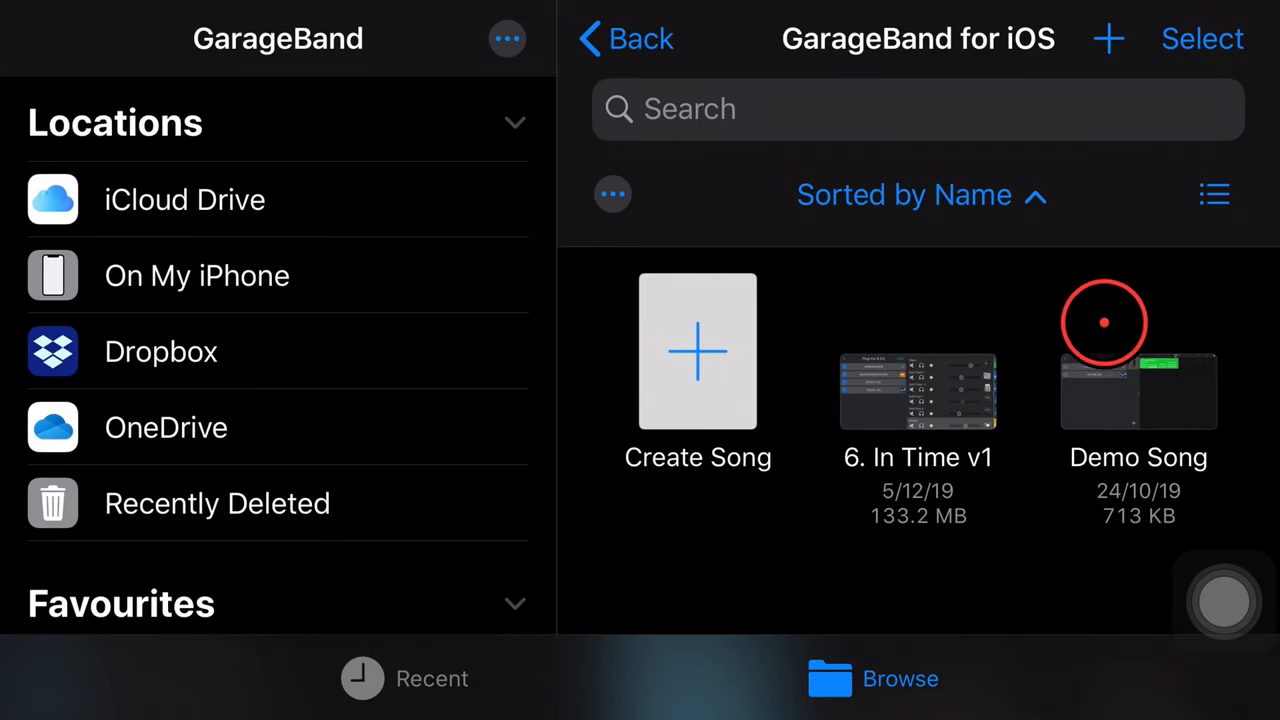
mouse_move(1052, 322)
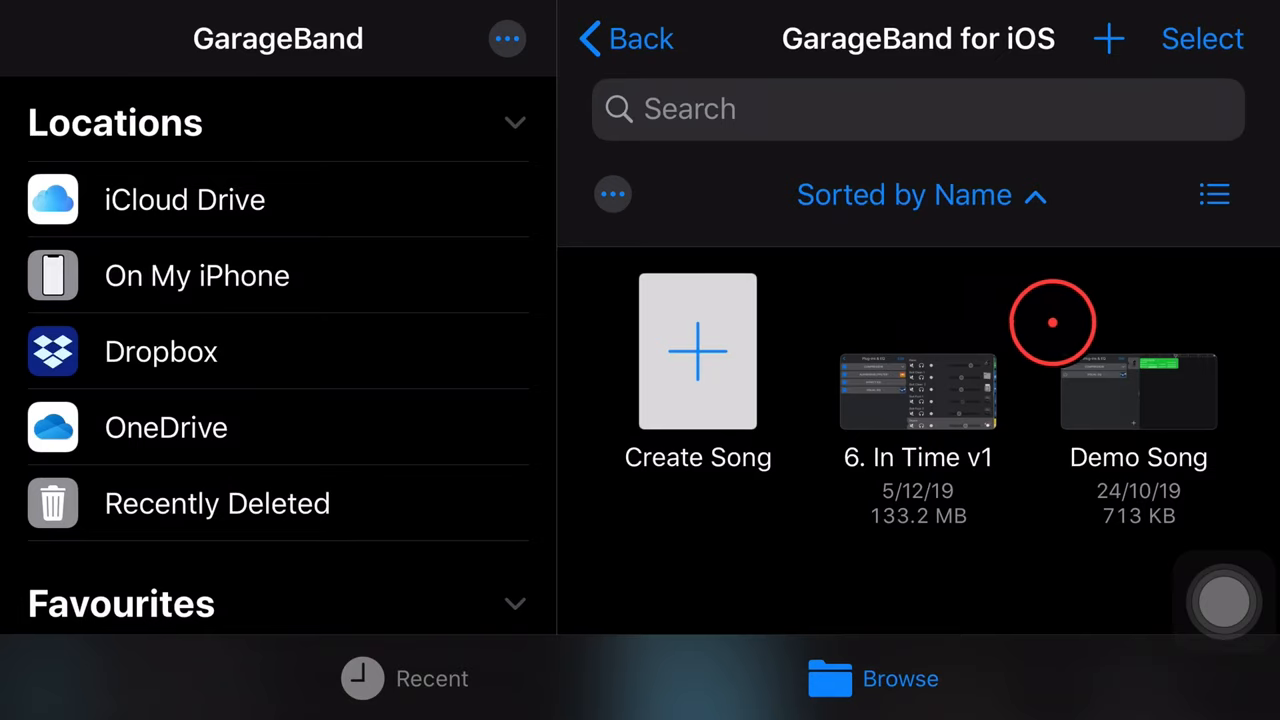
mouse_move(1032, 308)
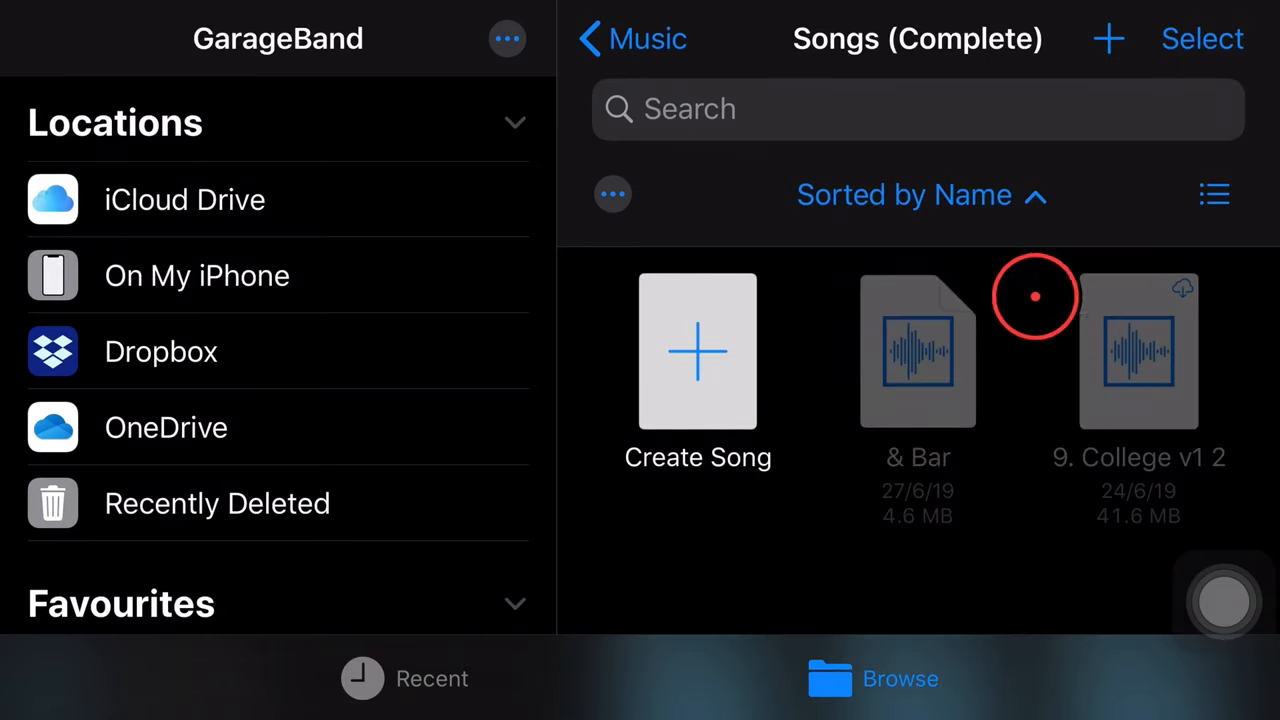
mouse_move(1176, 404)
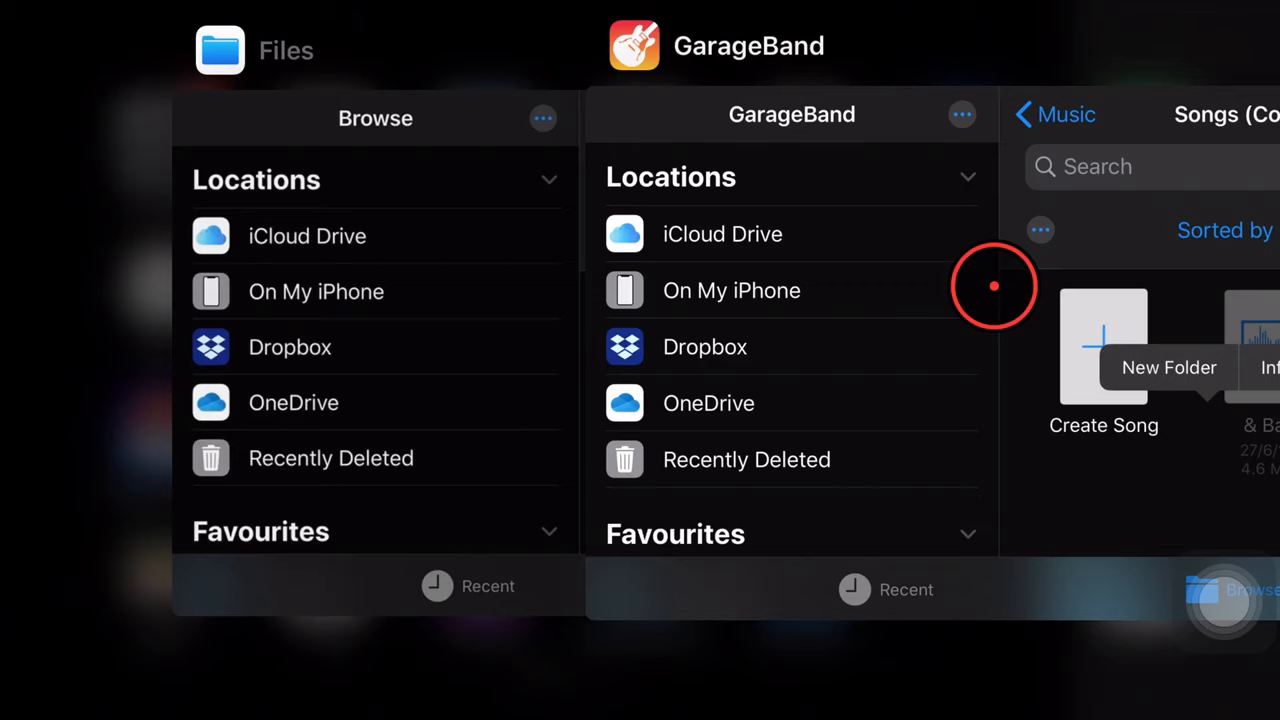
mouse_move(440, 340)
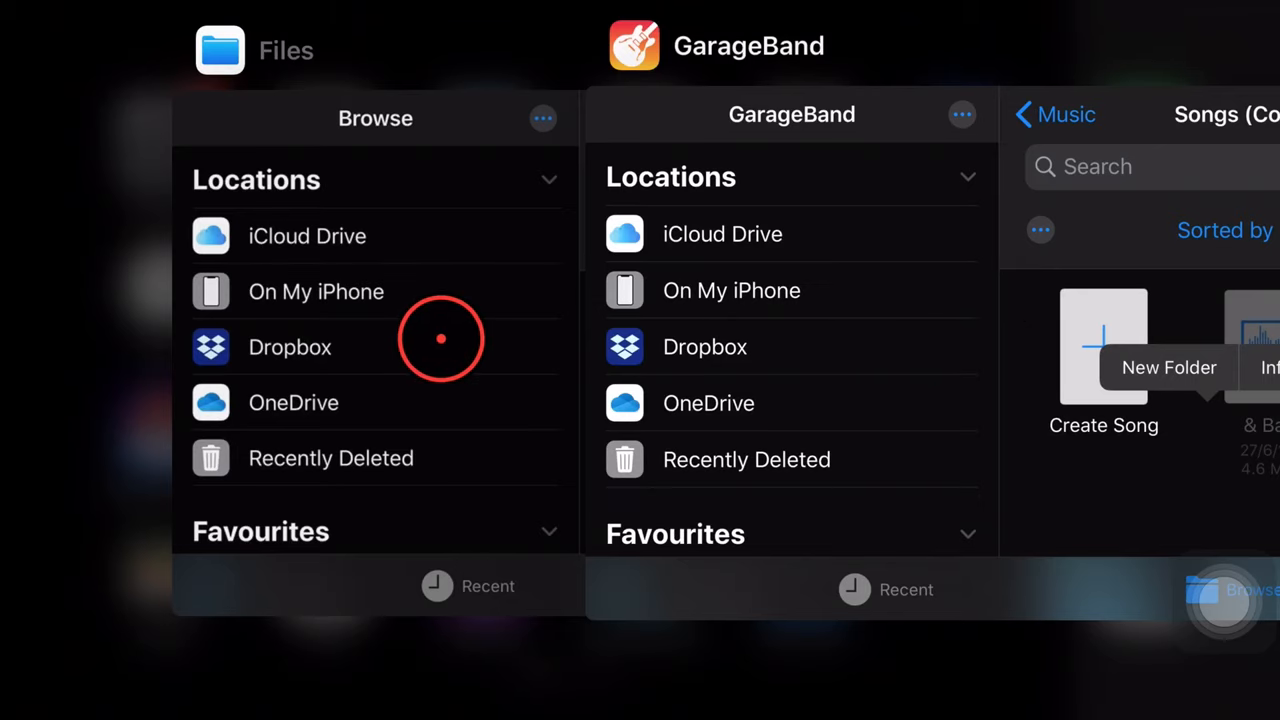
mouse_move(468, 358)
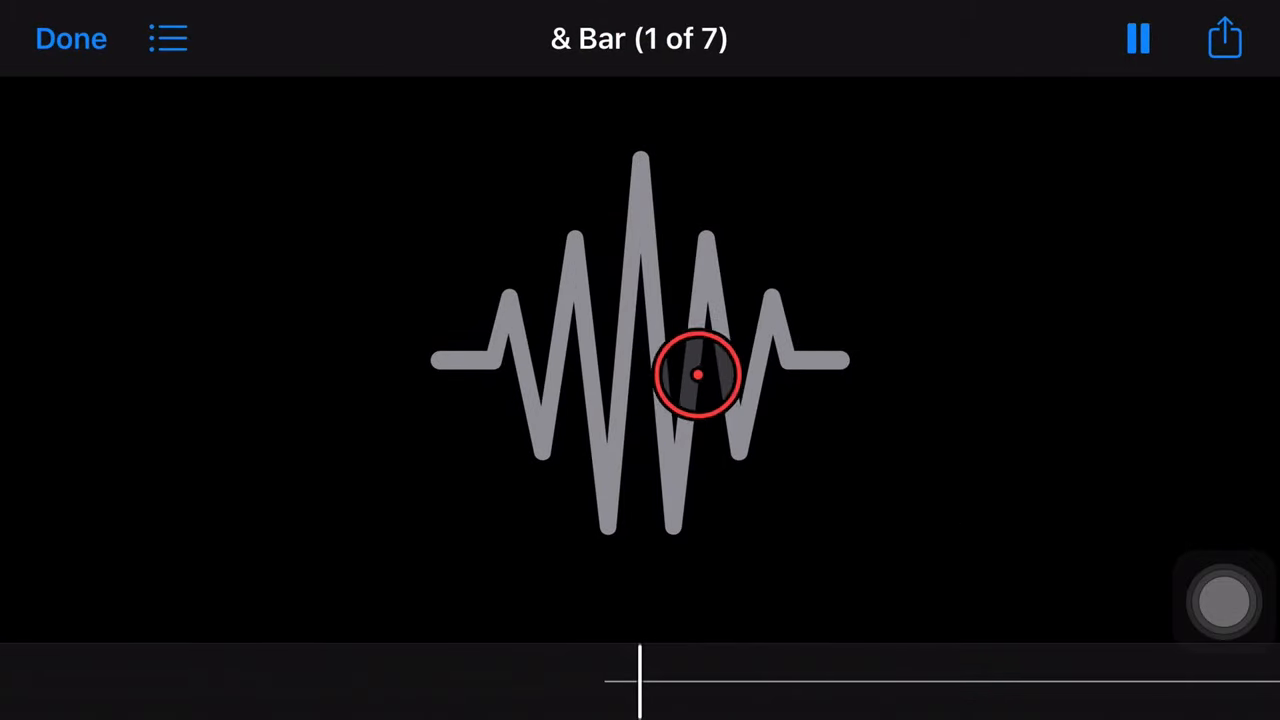
drag(700, 376, 636, 360)
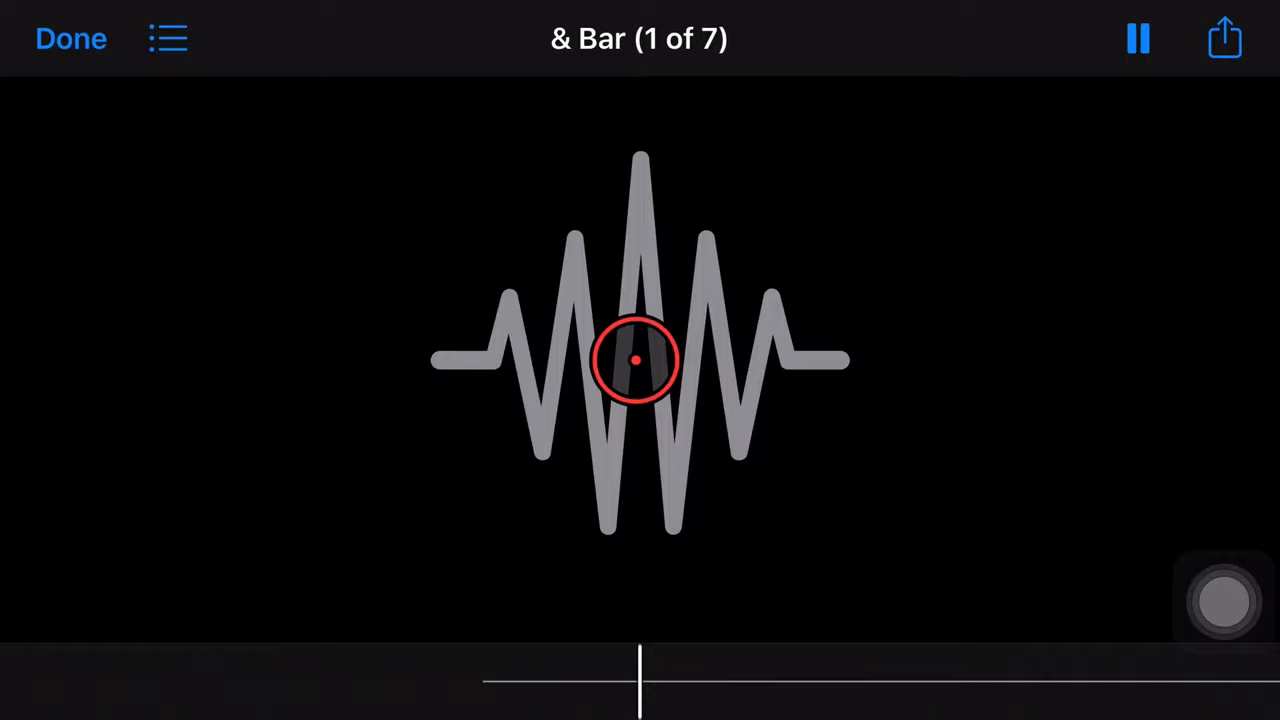
click(1138, 38)
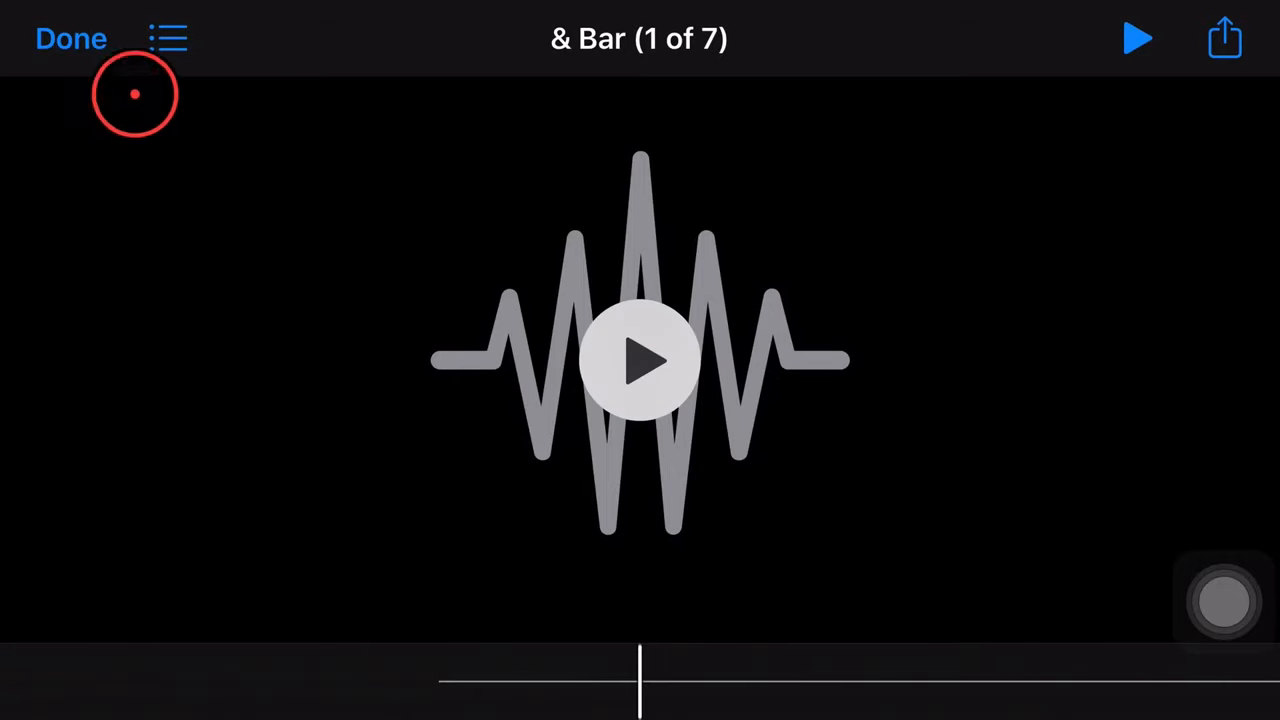
click(72, 38)
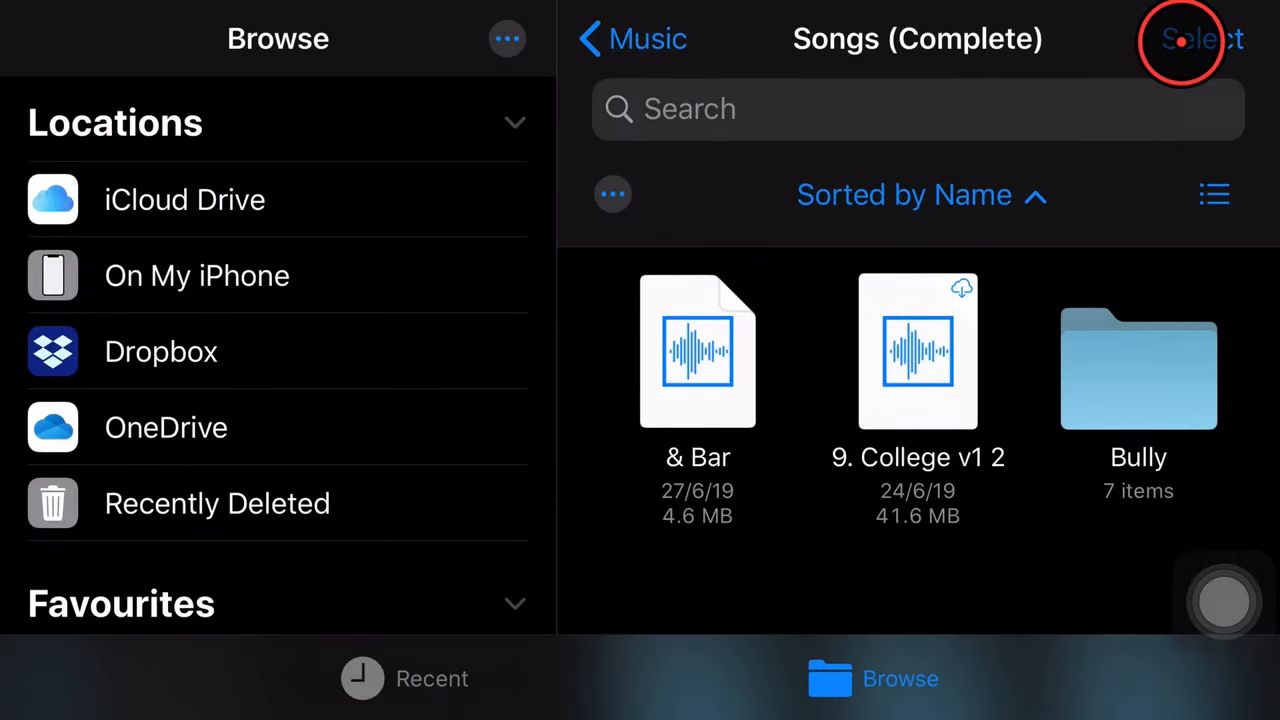
click(1196, 38)
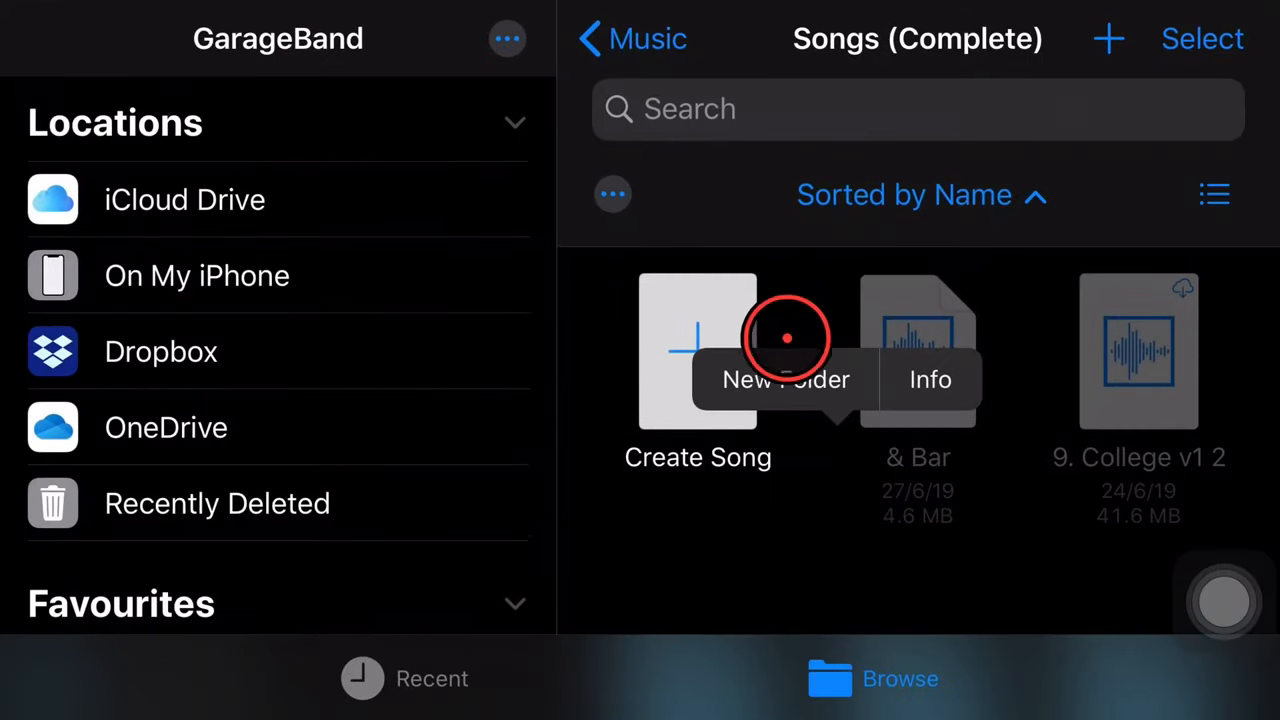
Start a new song from On My iPhone, bringing up the sound browser with Audio Recorder offered.
click(916, 436)
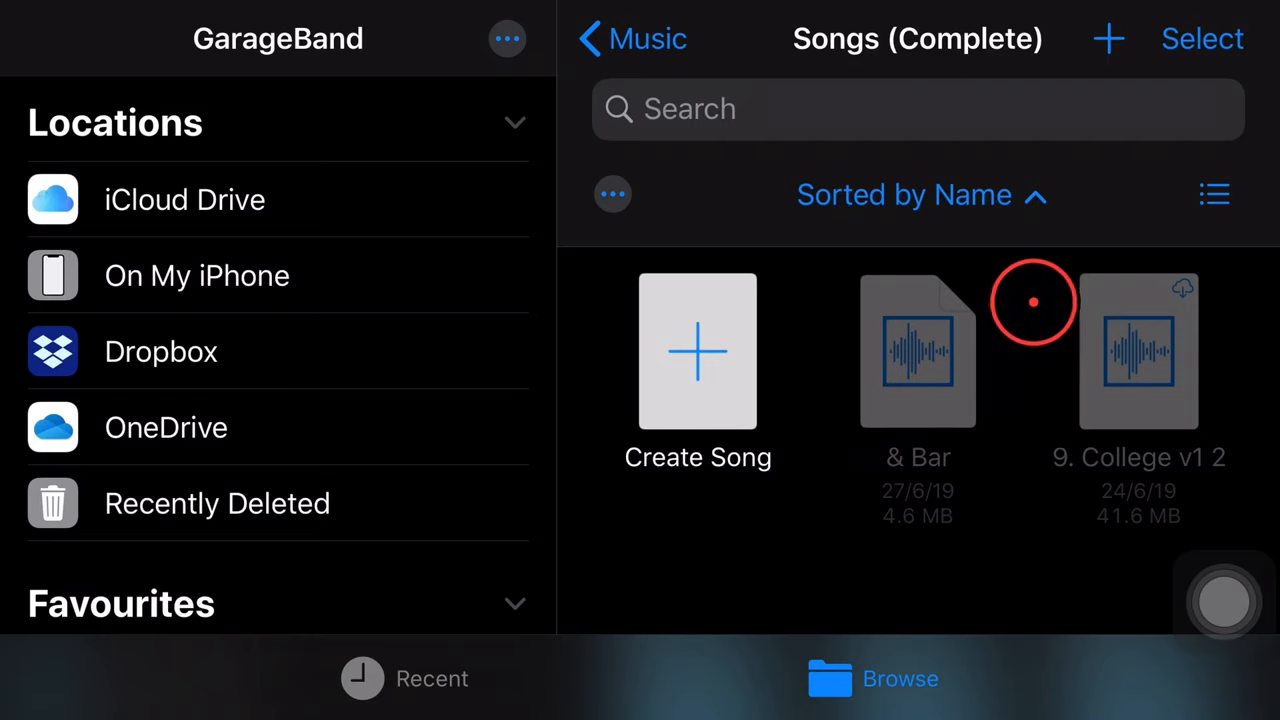
click(196, 276)
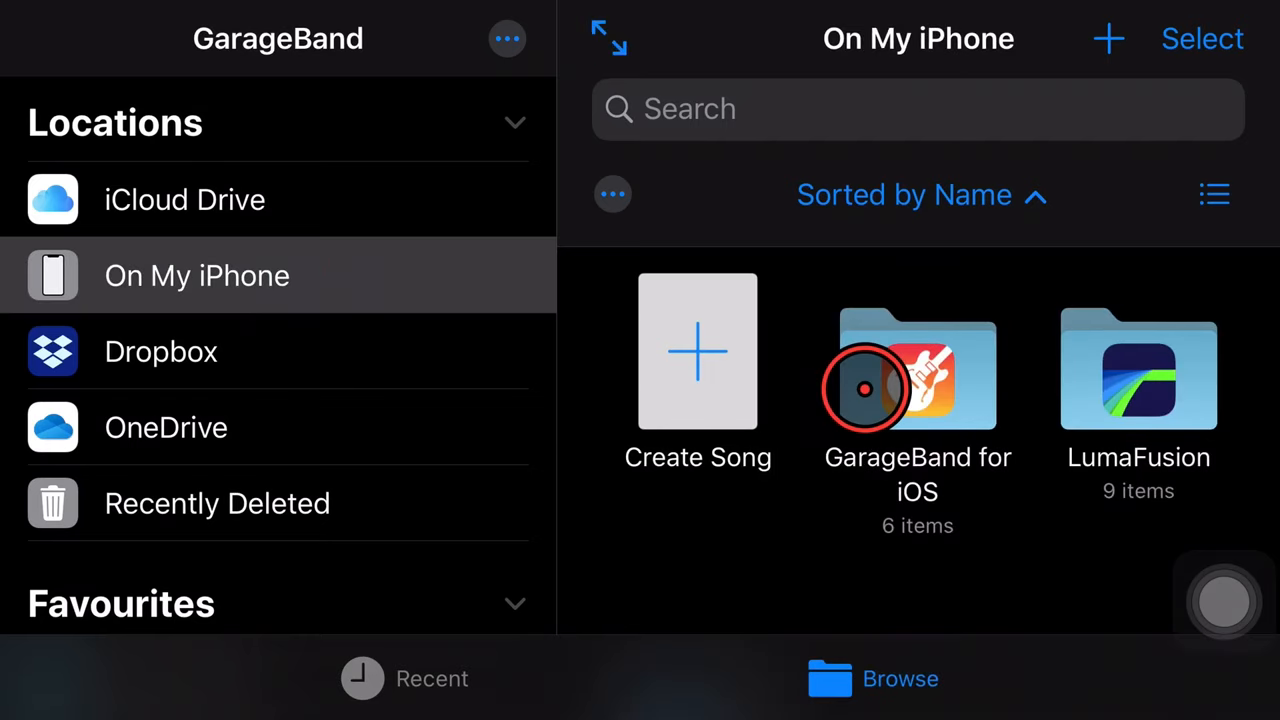
double_click(916, 370)
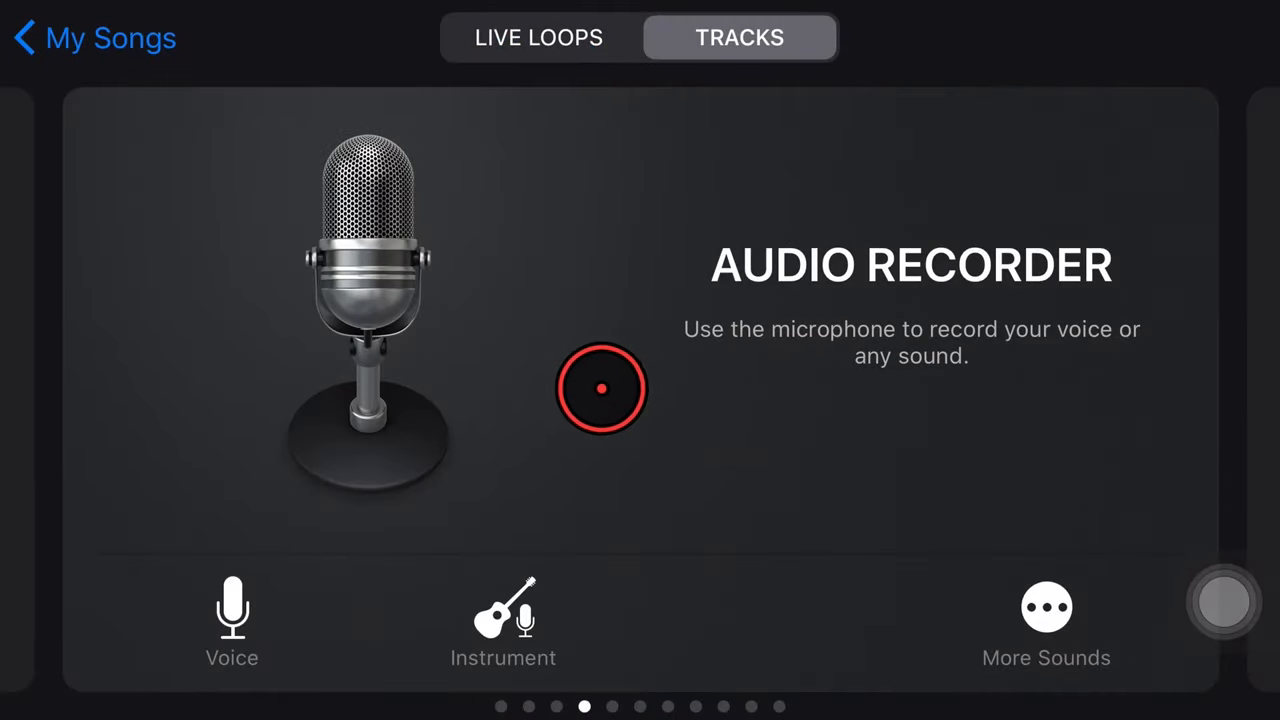
Add an empty Audio Recorder track and show it in the tracks overview.
click(600, 388)
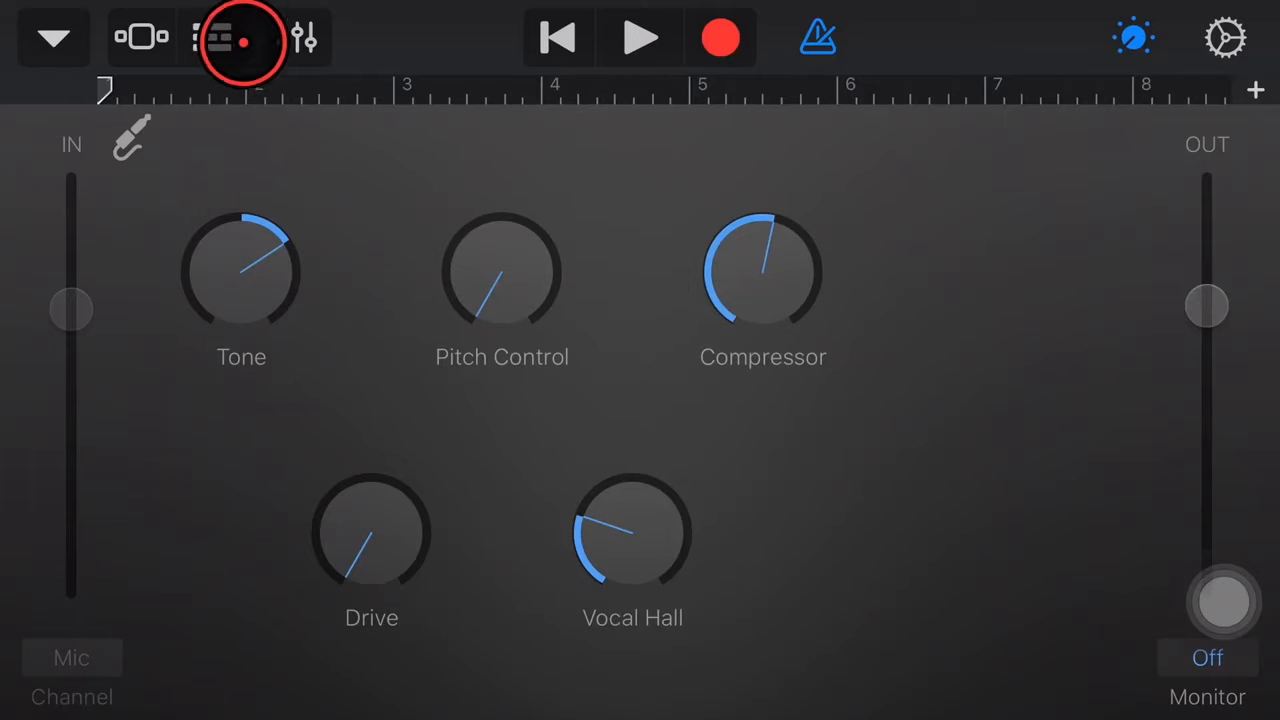
click(218, 38)
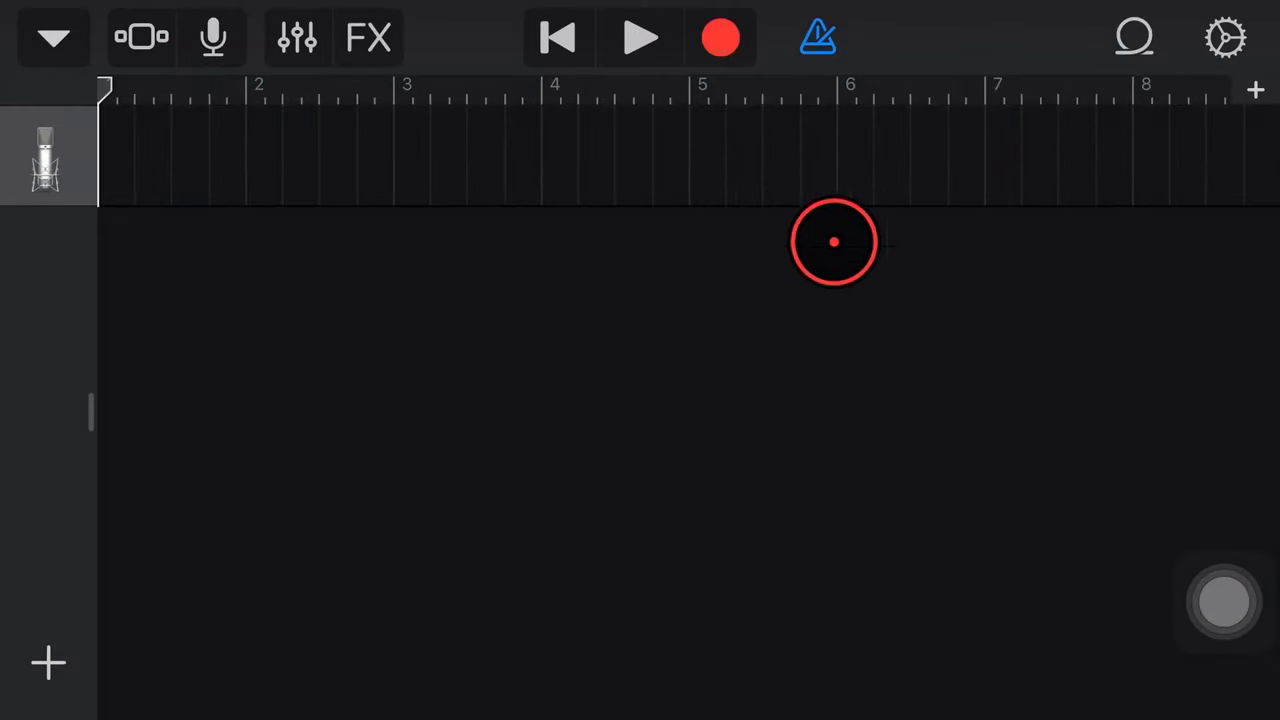
click(1132, 38)
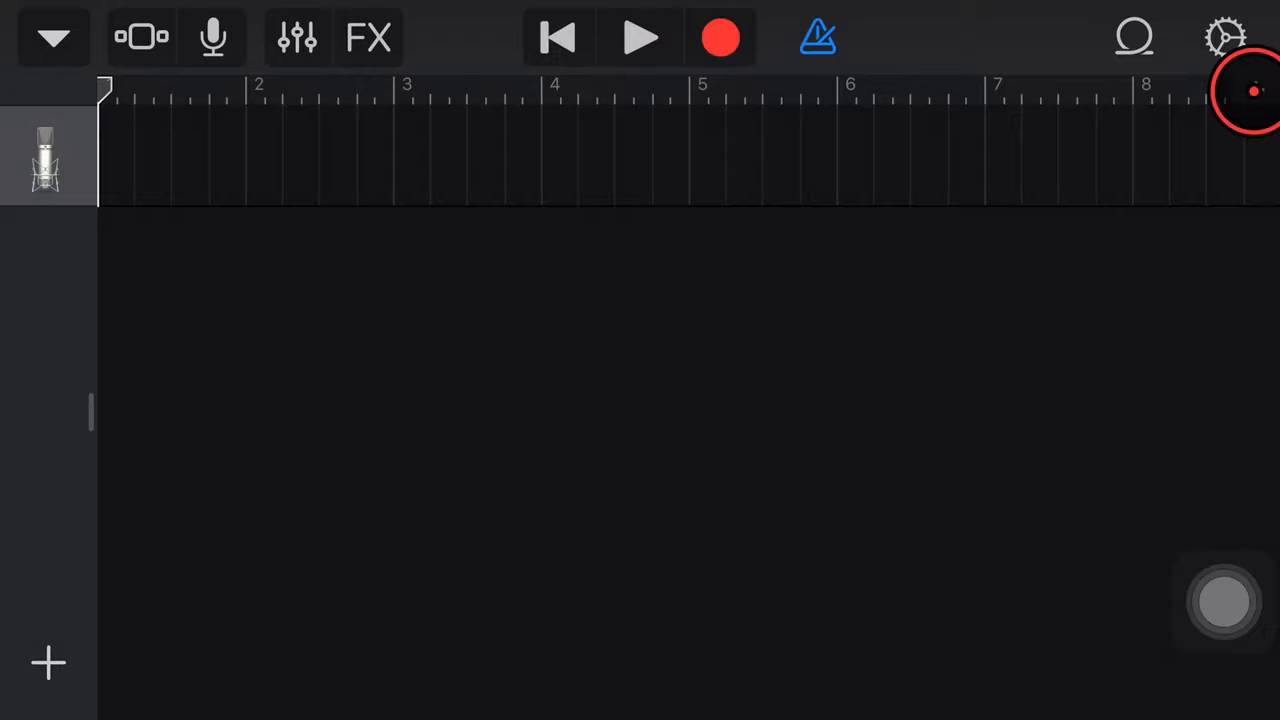
Set Section A's length to Automatic in the Song Sections settings.
click(1256, 90)
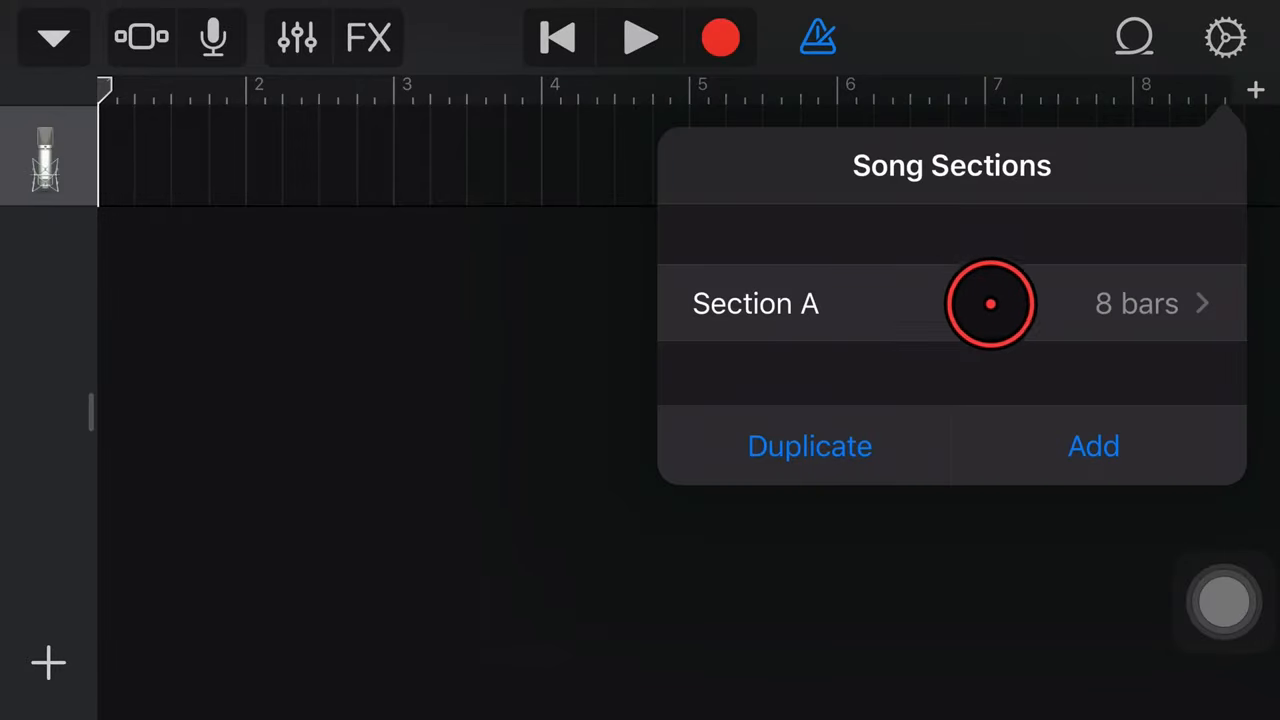
click(1136, 304)
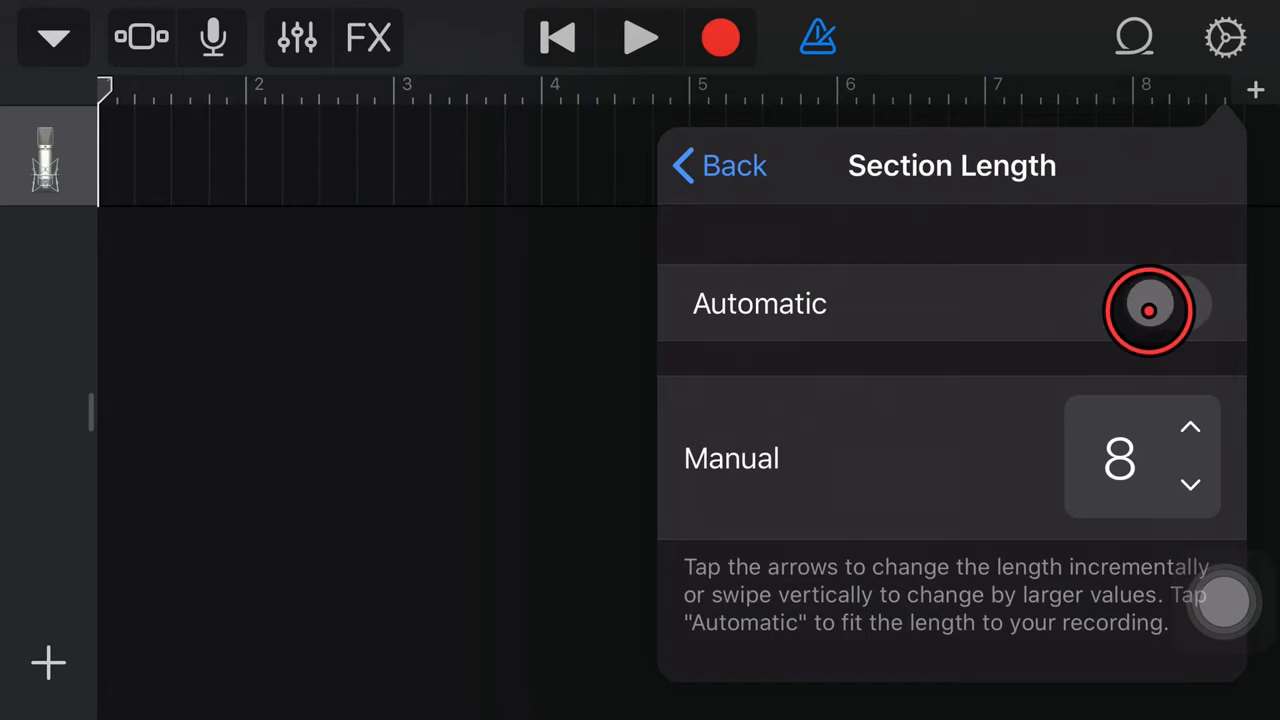
click(1148, 304)
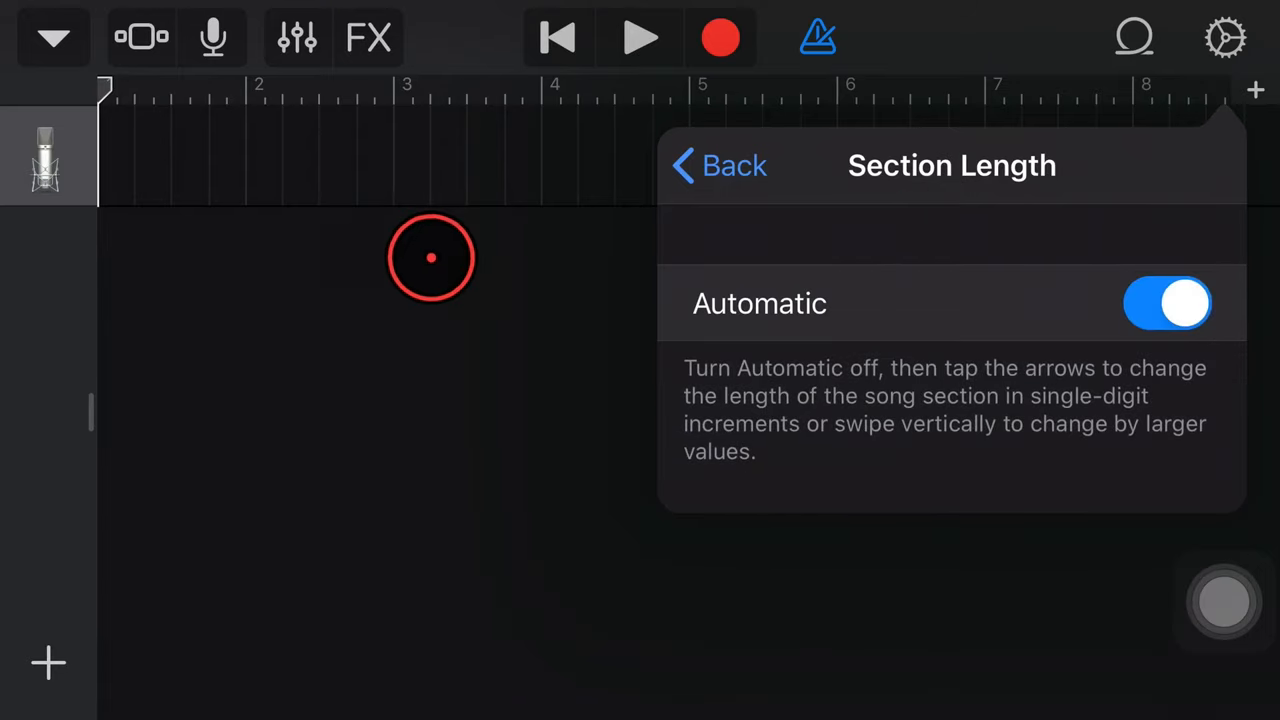
click(718, 164)
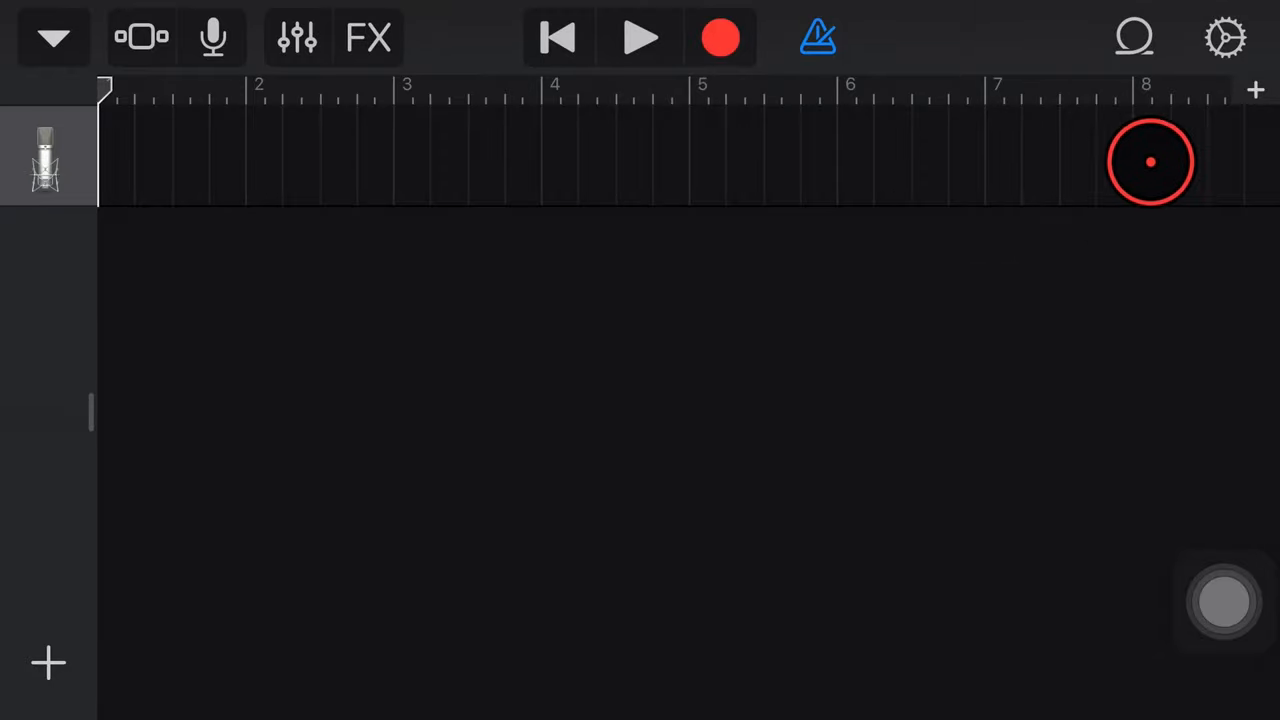
Review and close the song Settings panel, then bring up the loops and files browser.
click(1224, 38)
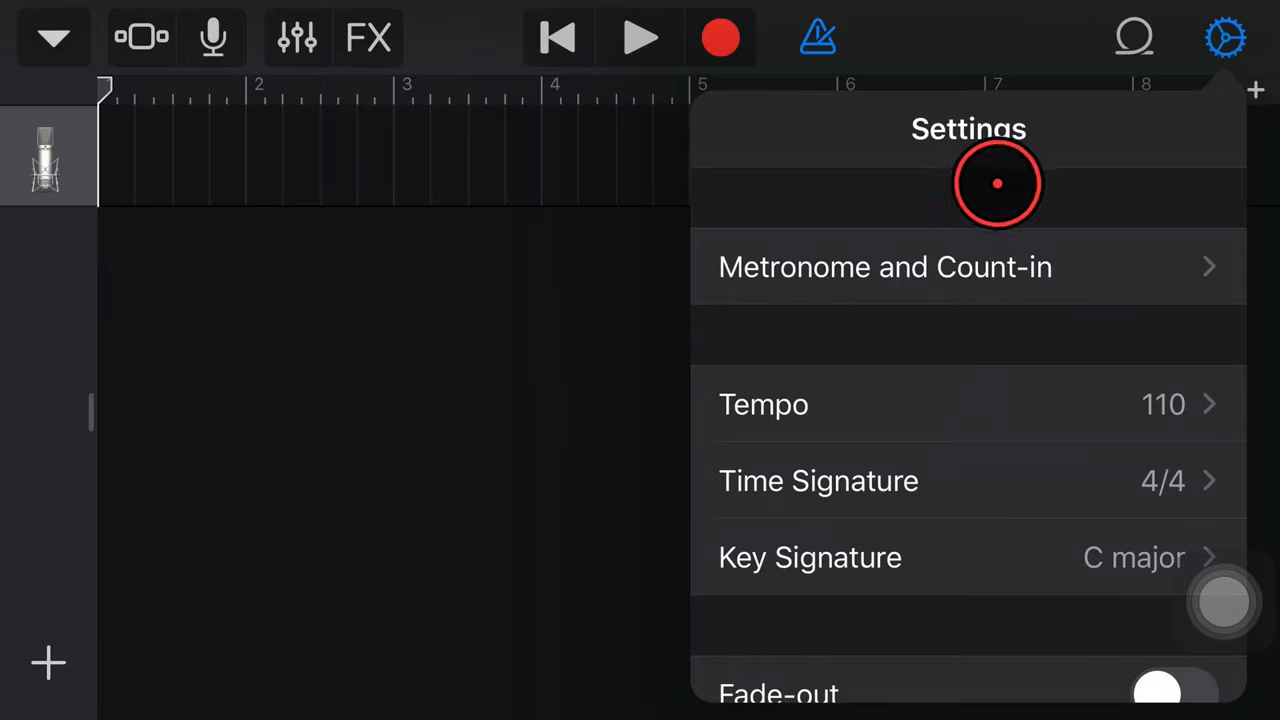
click(1226, 36)
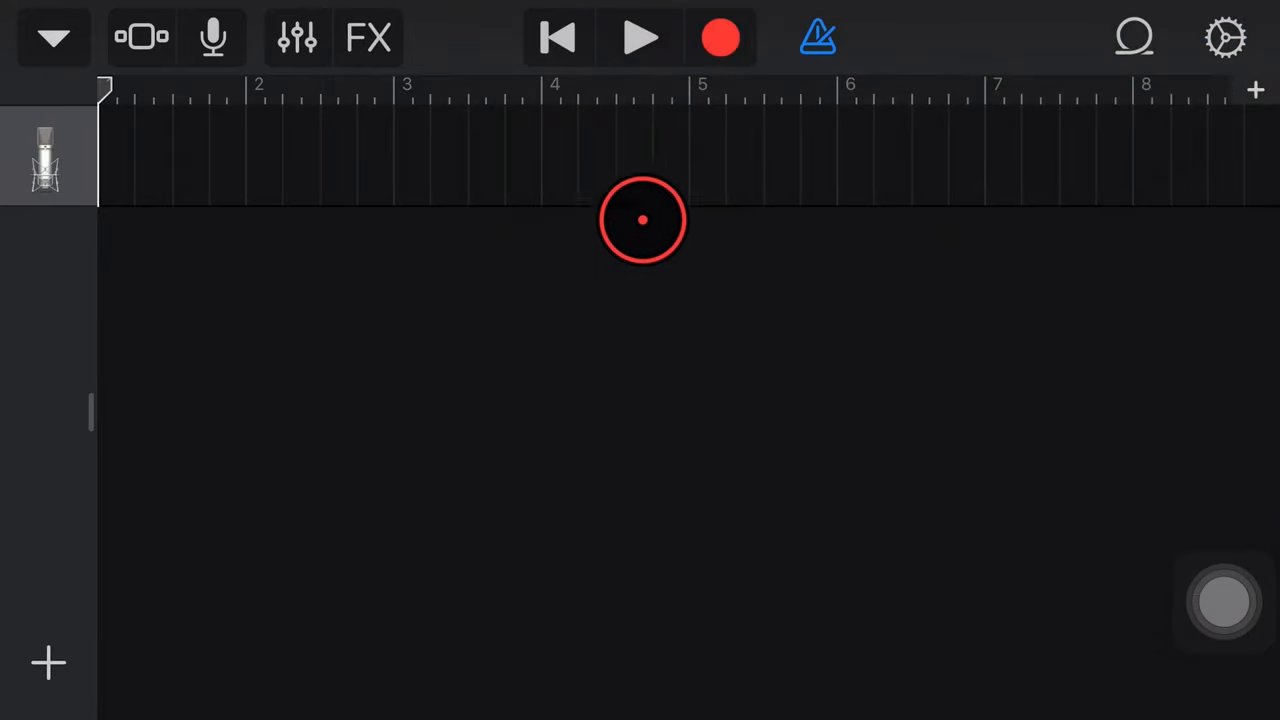
click(1134, 38)
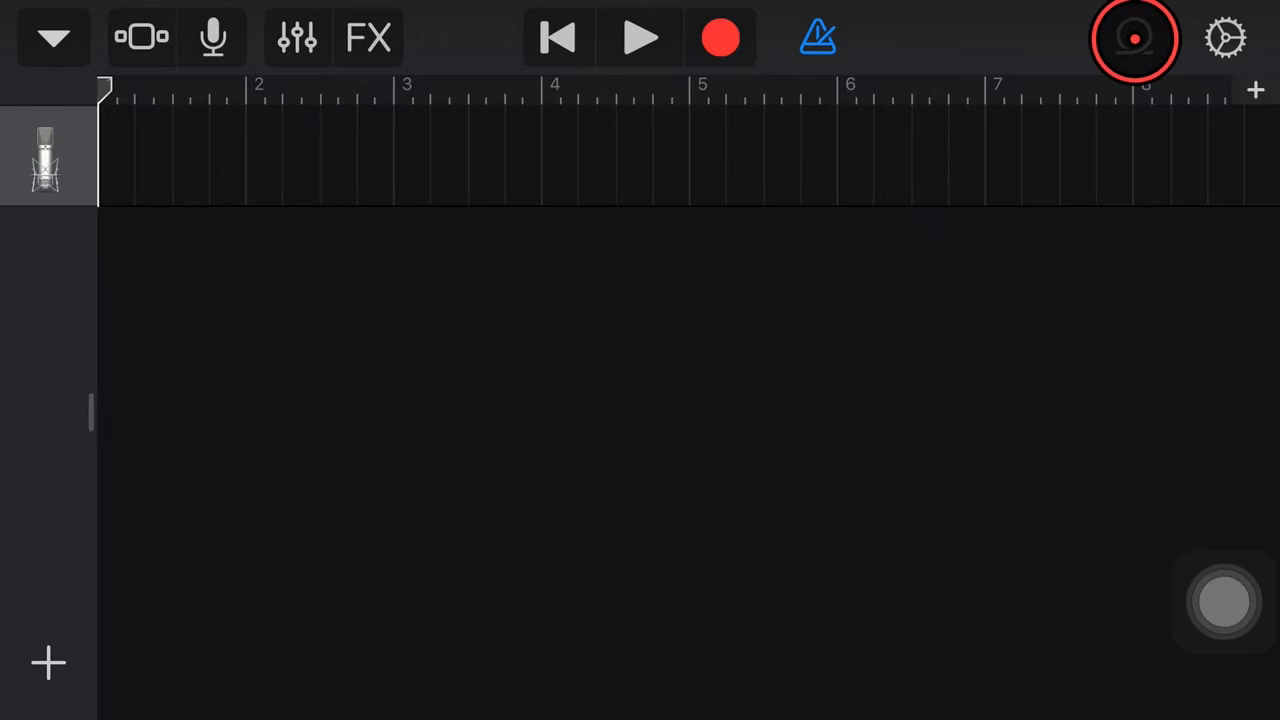
click(1132, 38)
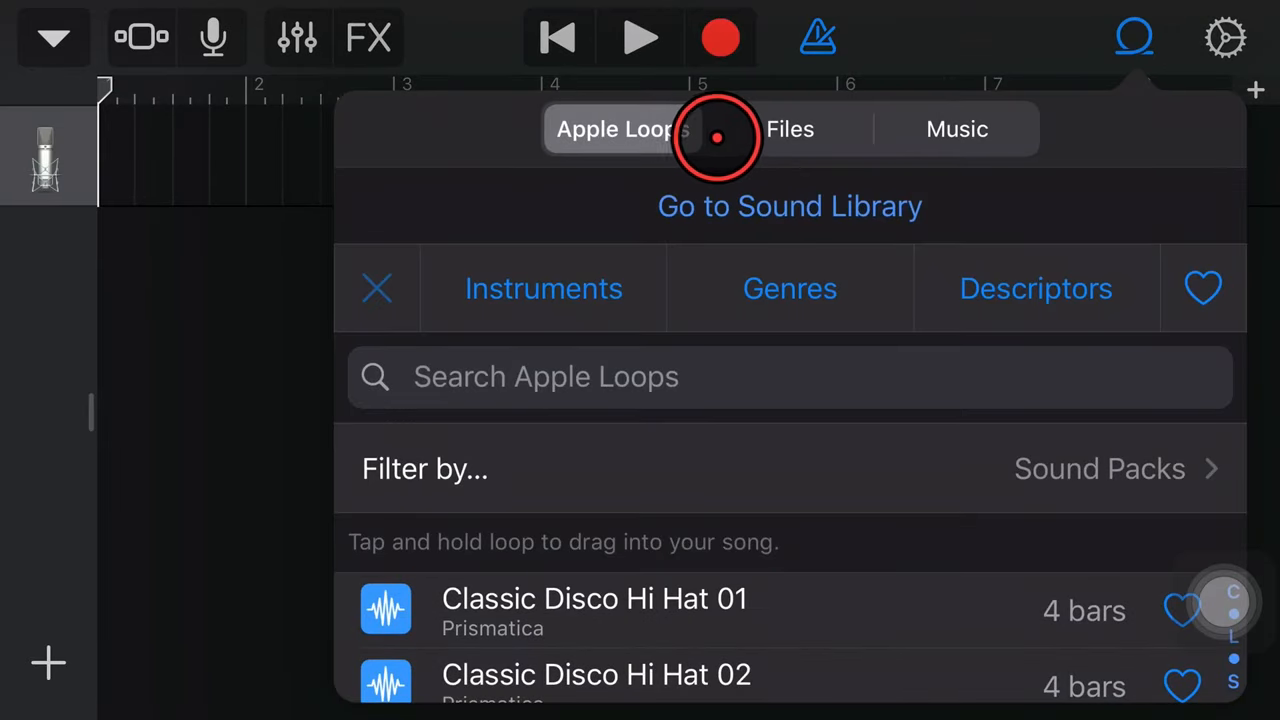
Switch the loop browser to the Files list of importable audio.
click(790, 128)
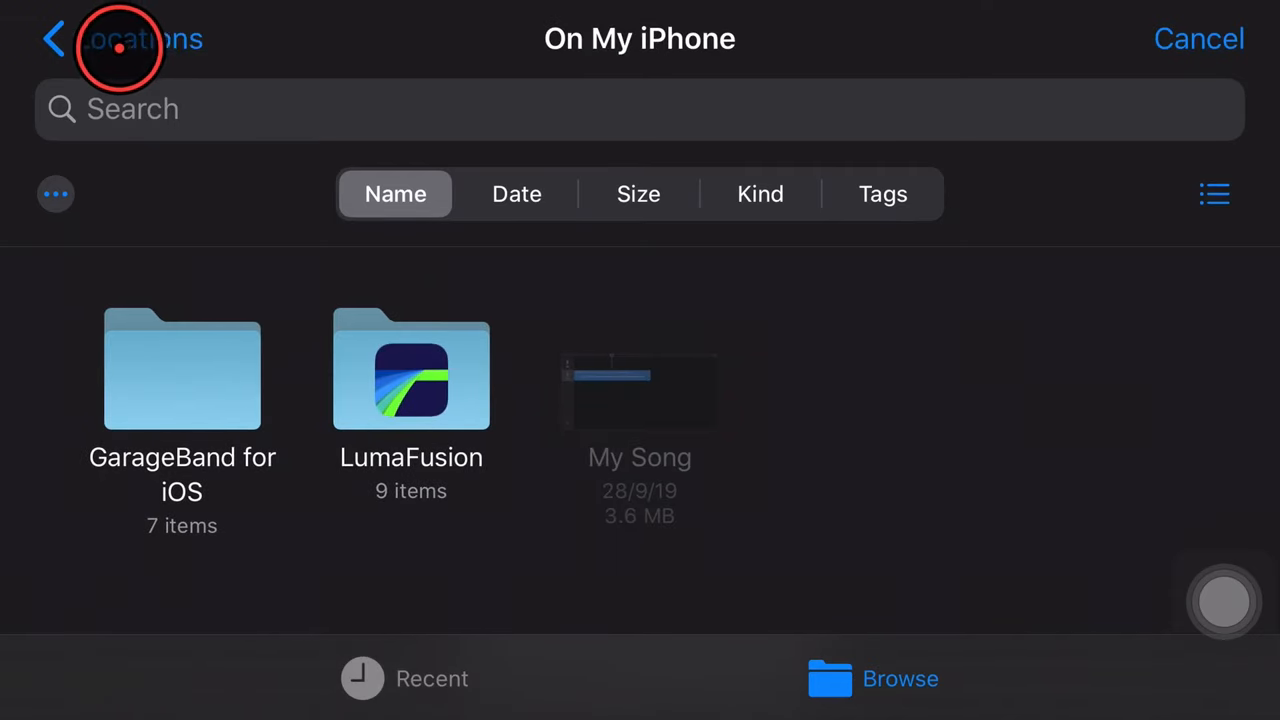
Go back to Locations and browse iCloud Drive's Music folder for audio files.
click(120, 40)
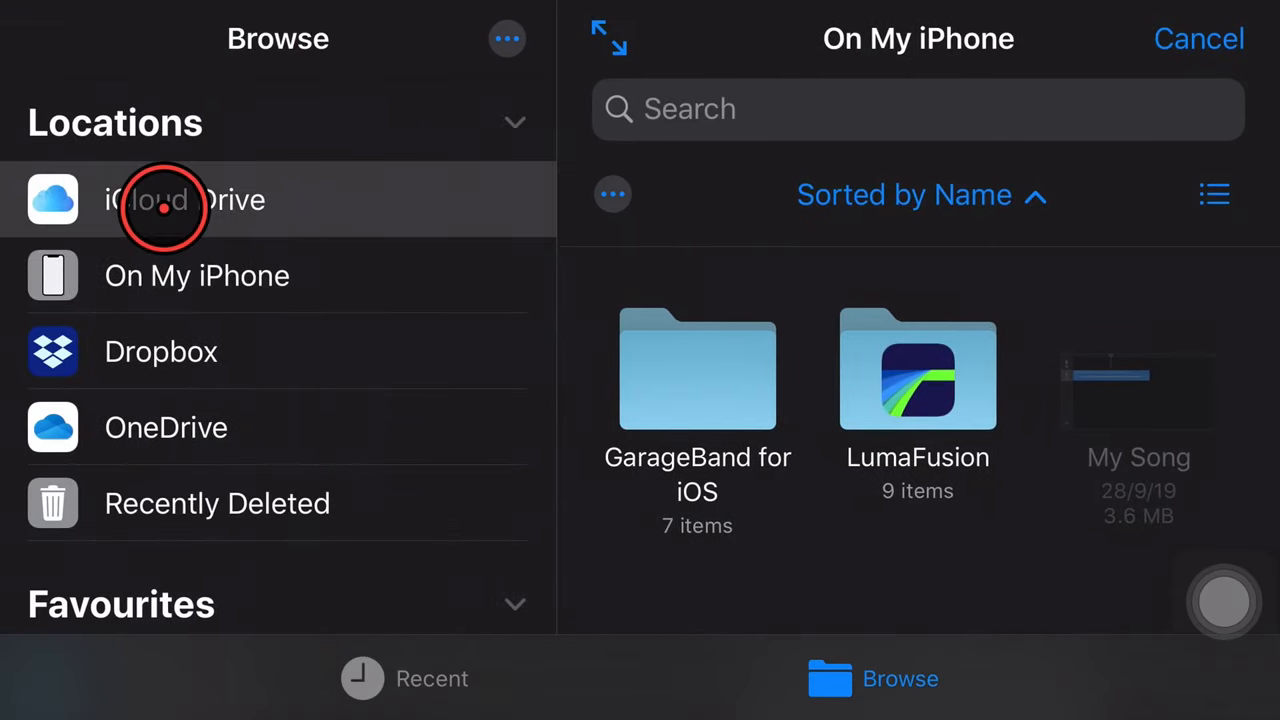
click(184, 200)
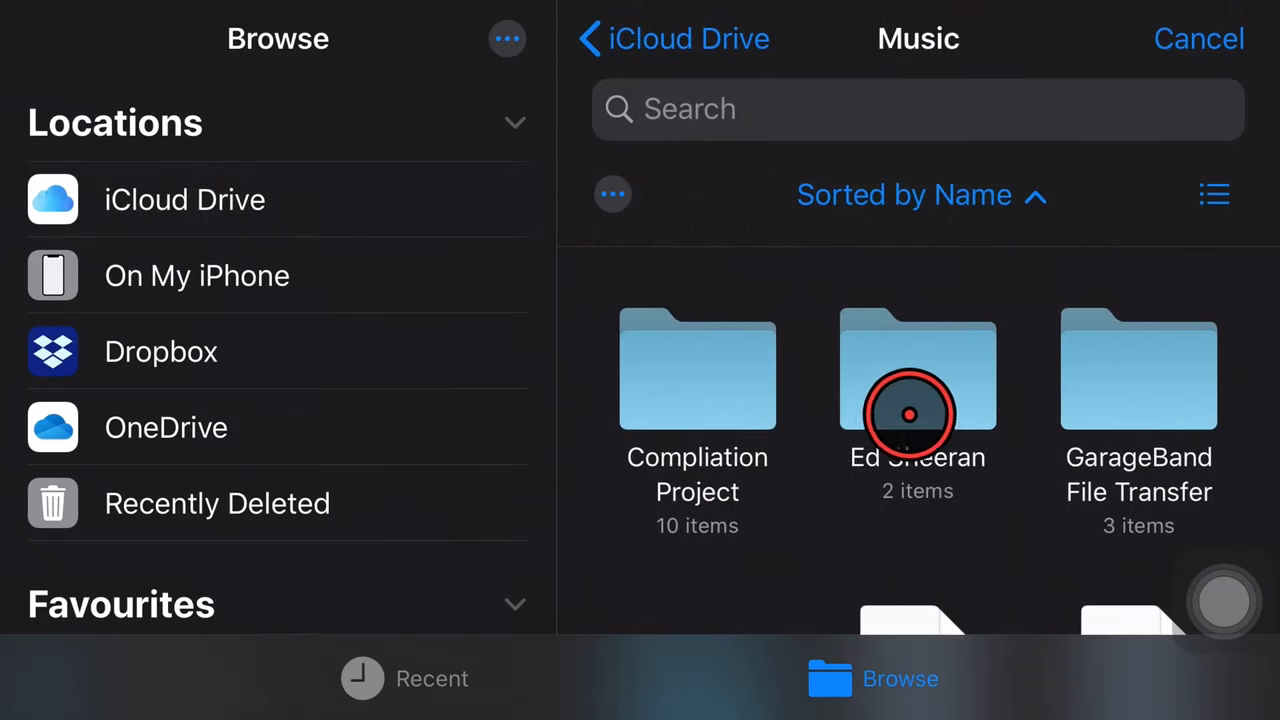
scroll(down, 3)
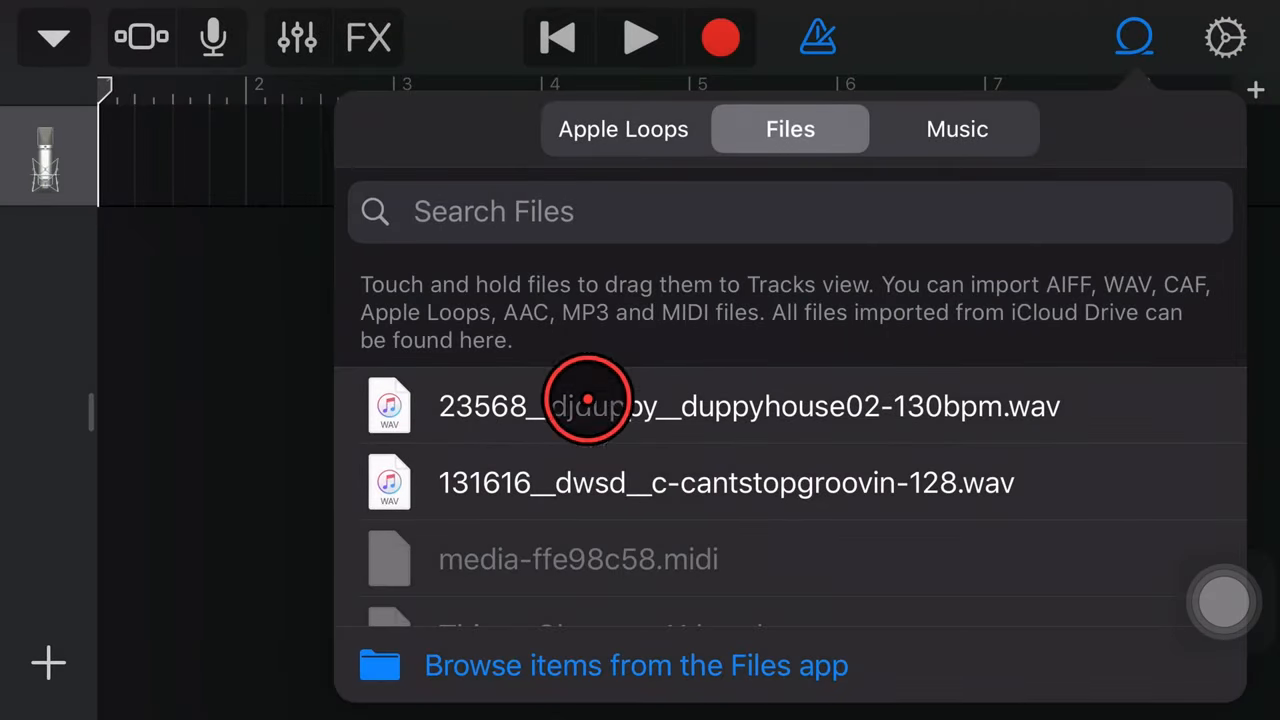
Drag the '& Bar' file from the Files list onto its own new track.
drag(588, 404, 544, 436)
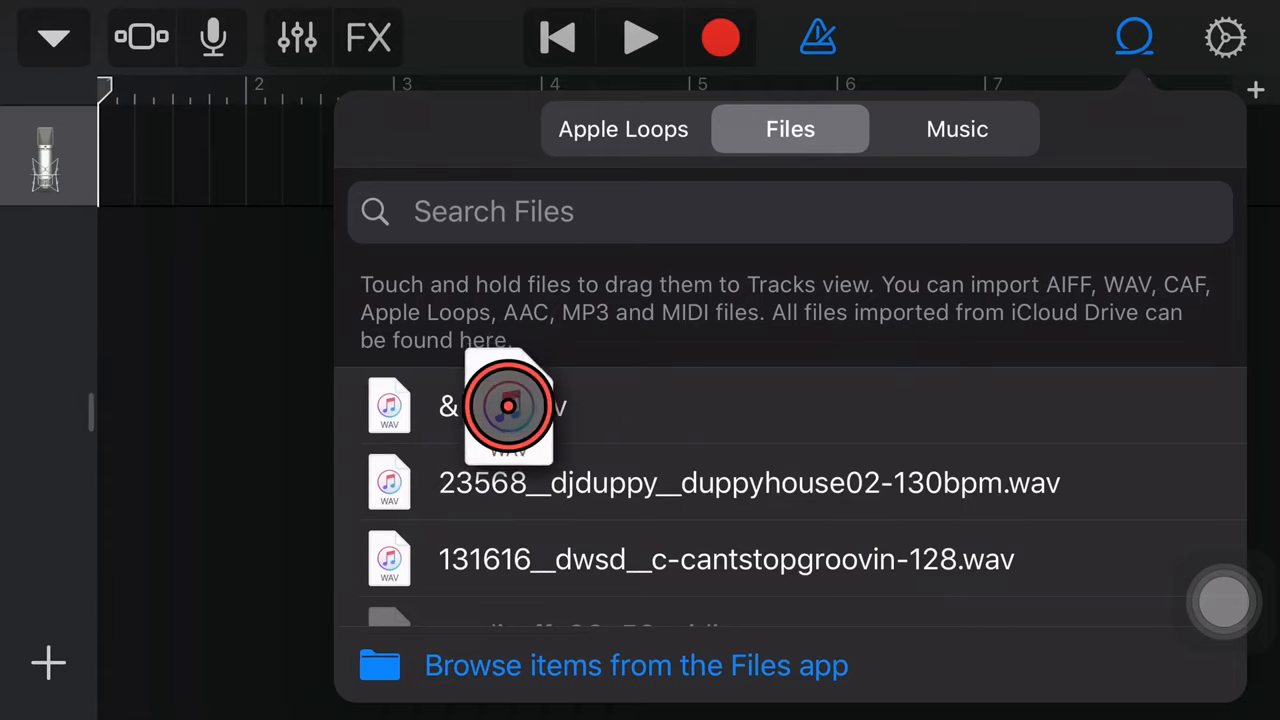
drag(508, 404, 144, 284)
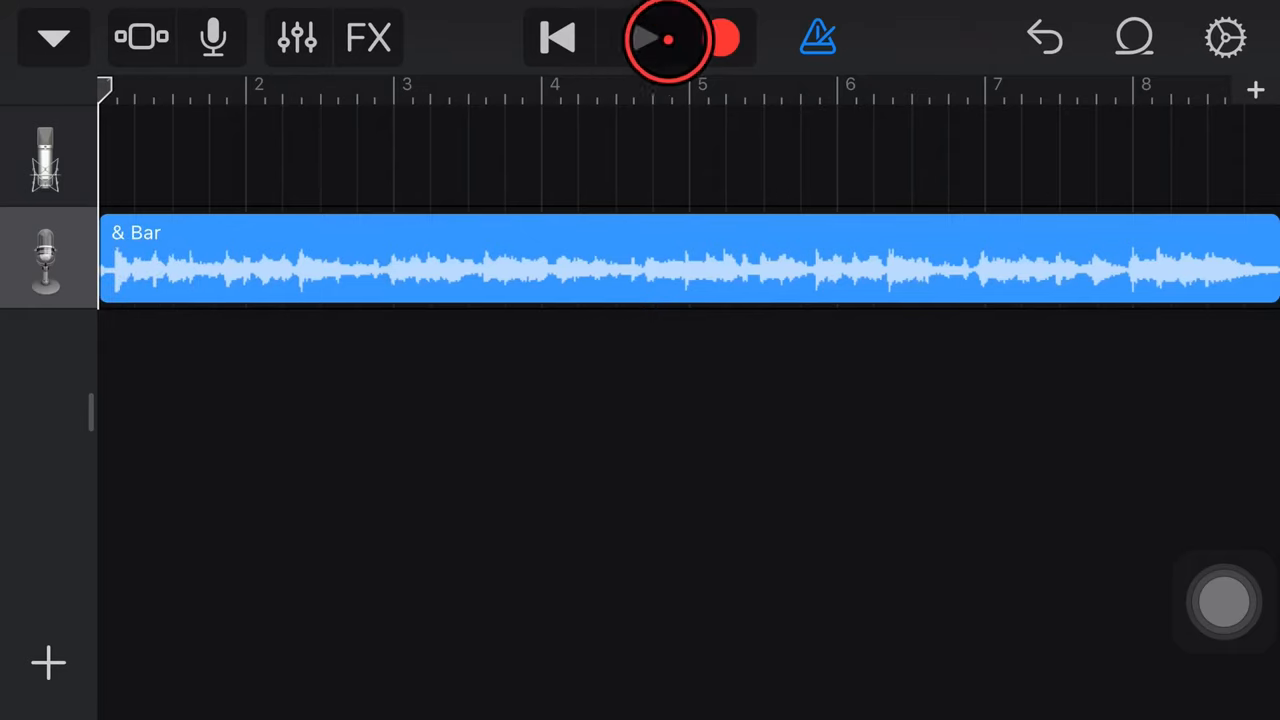
Play back the imported '& Bar' region and stop playback.
click(644, 38)
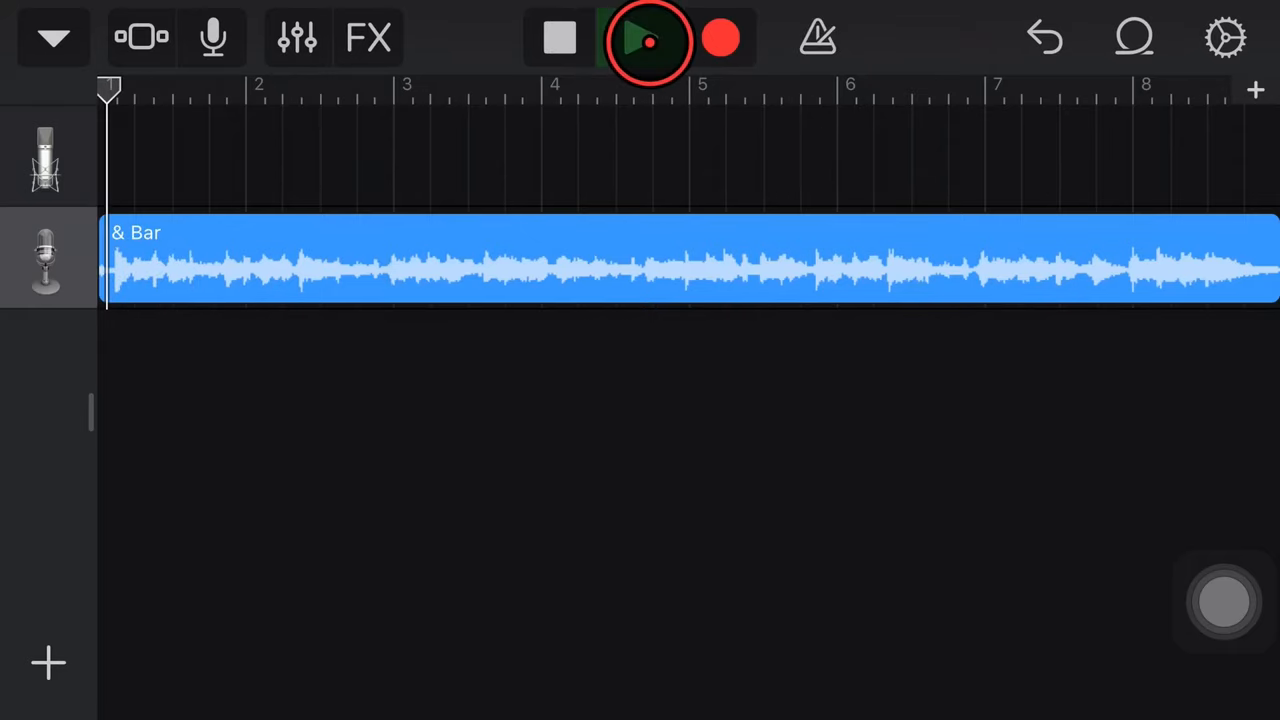
click(644, 38)
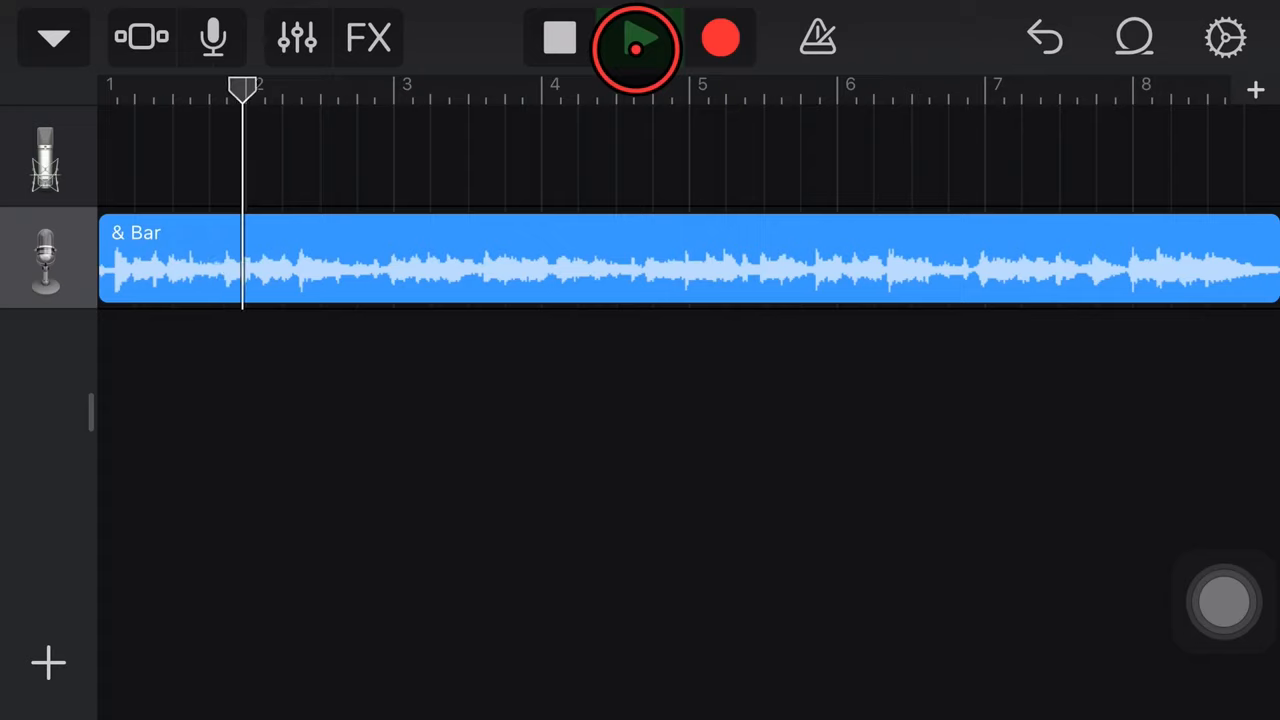
click(636, 38)
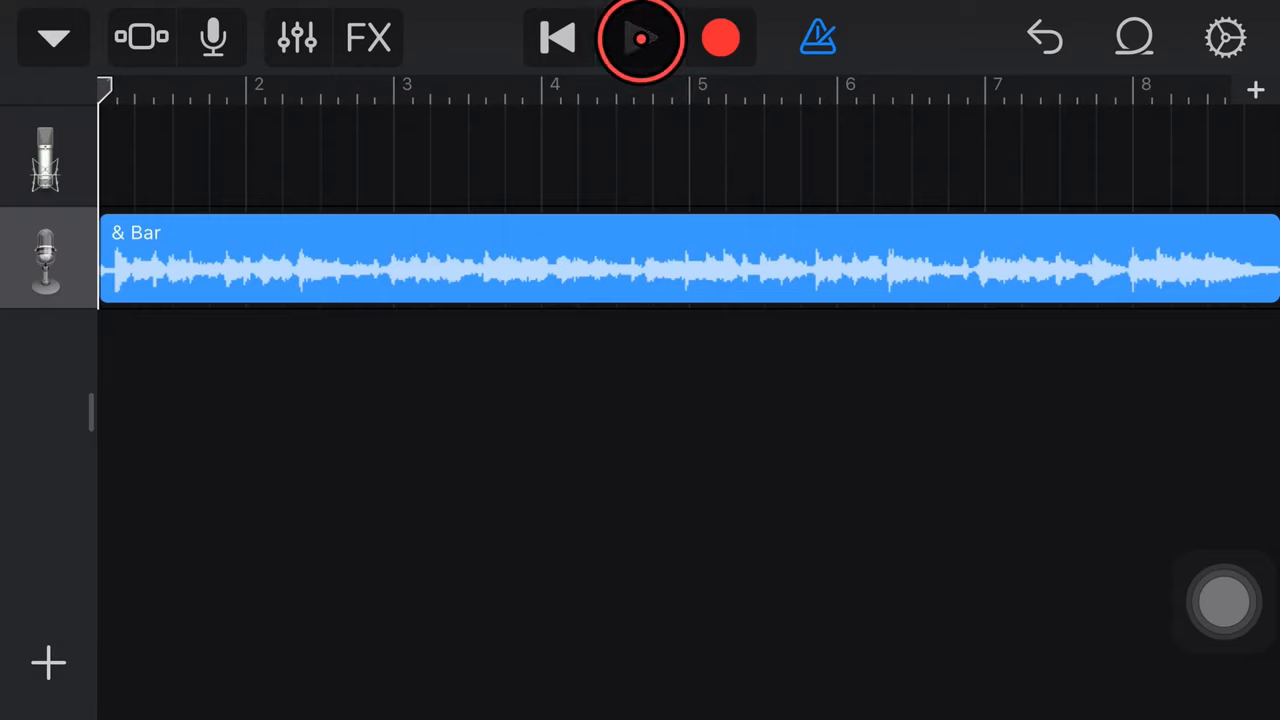
click(640, 38)
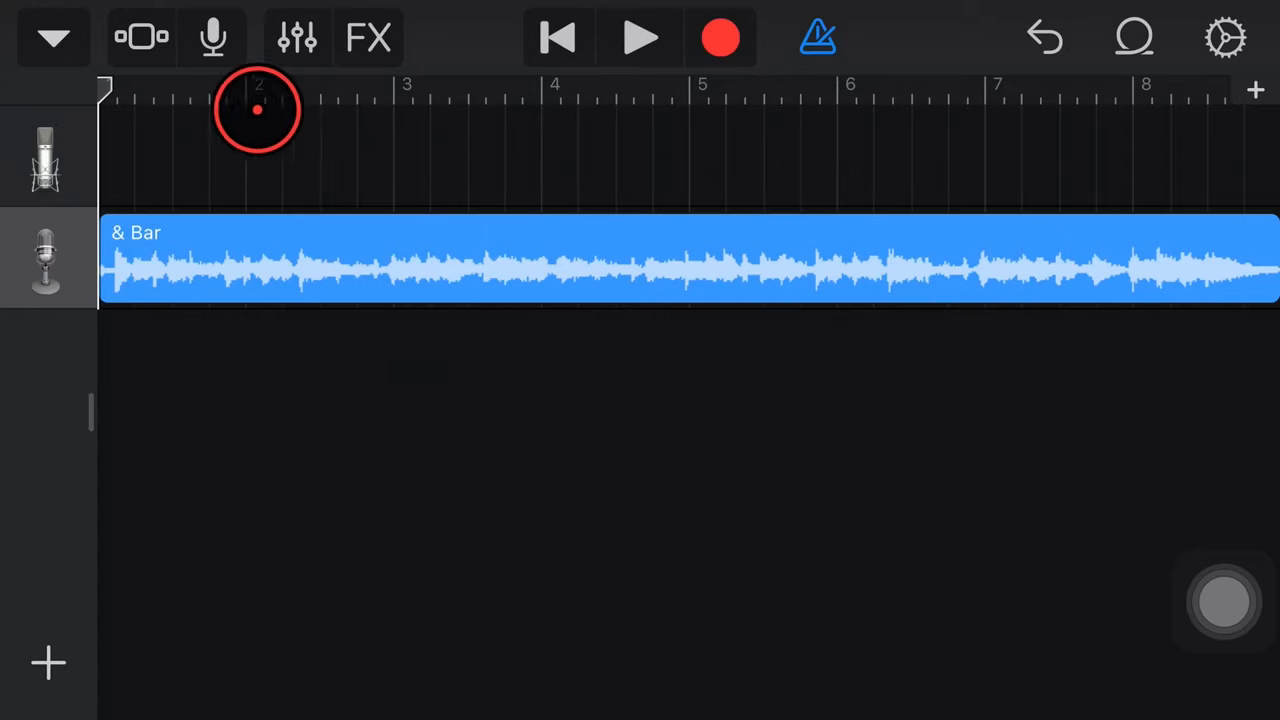
Leave the project via My Songs, returning to the song browser.
click(52, 36)
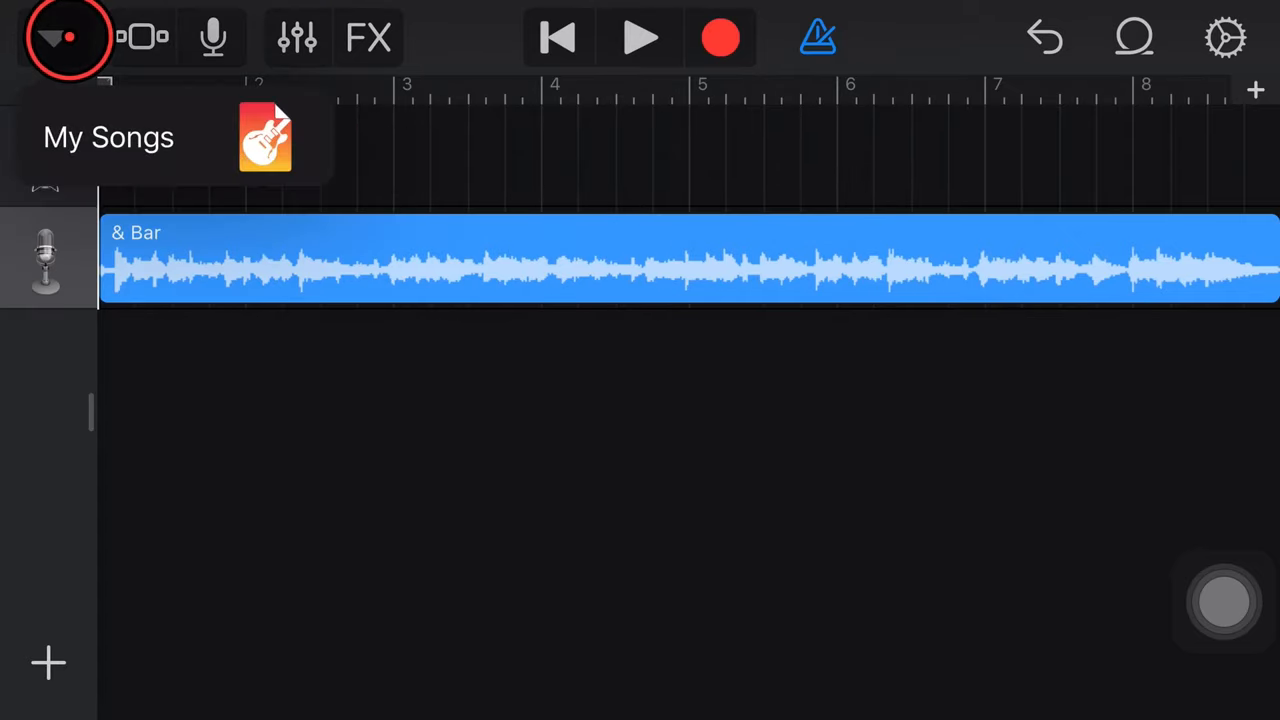
click(108, 136)
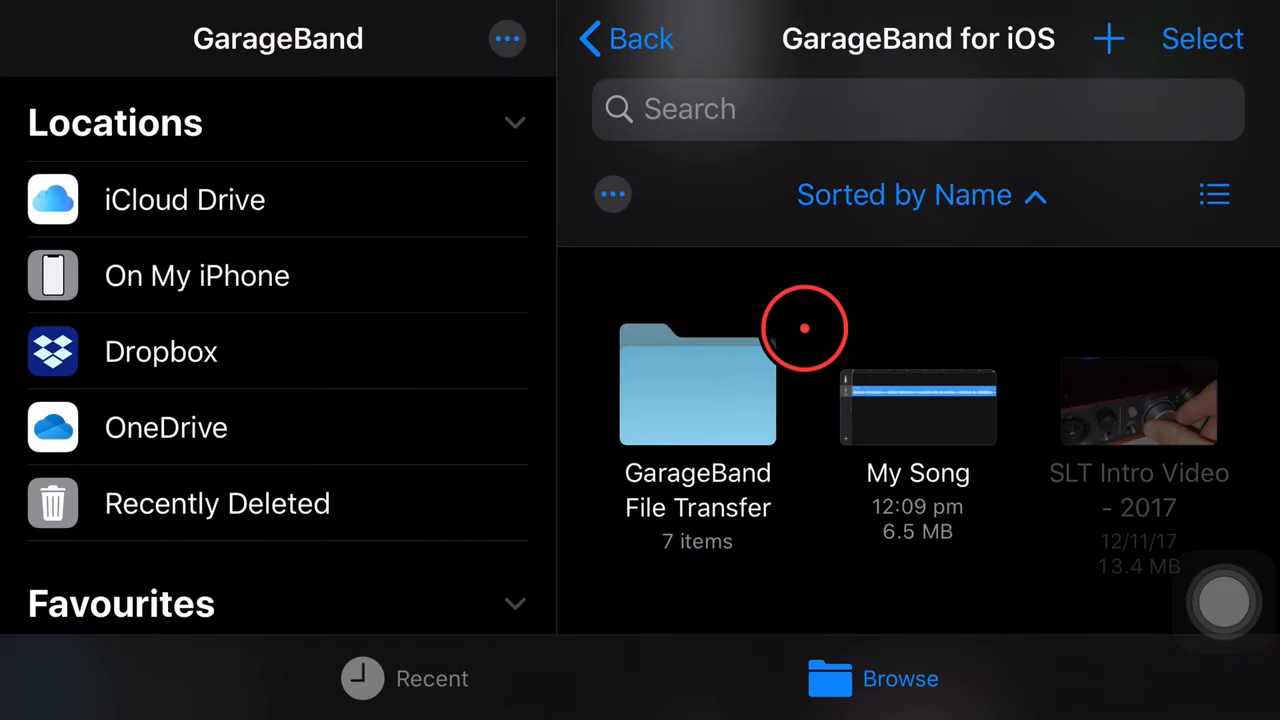
mouse_move(828, 290)
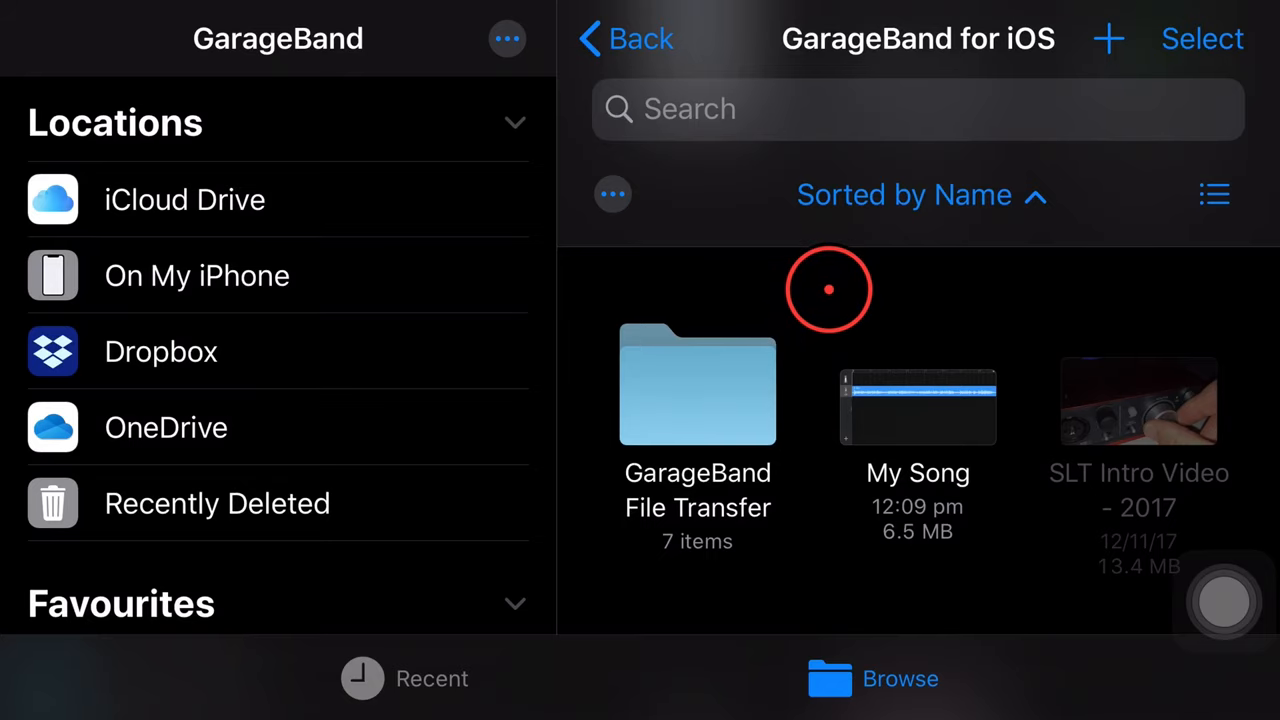